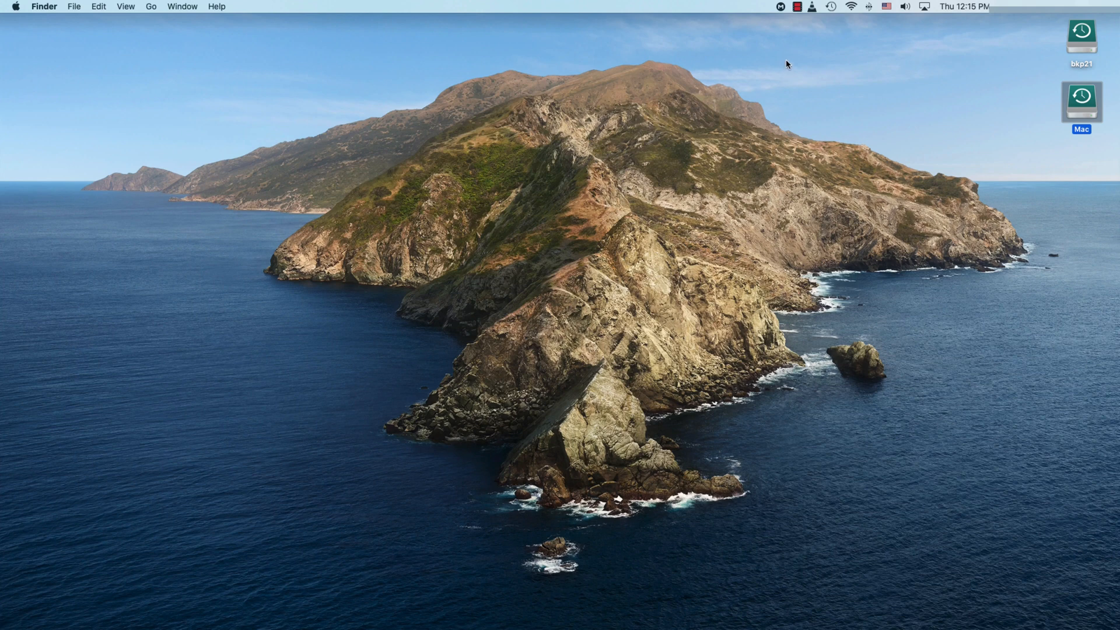
{"action": "mouse_move", "coordinate": [719, 54]}
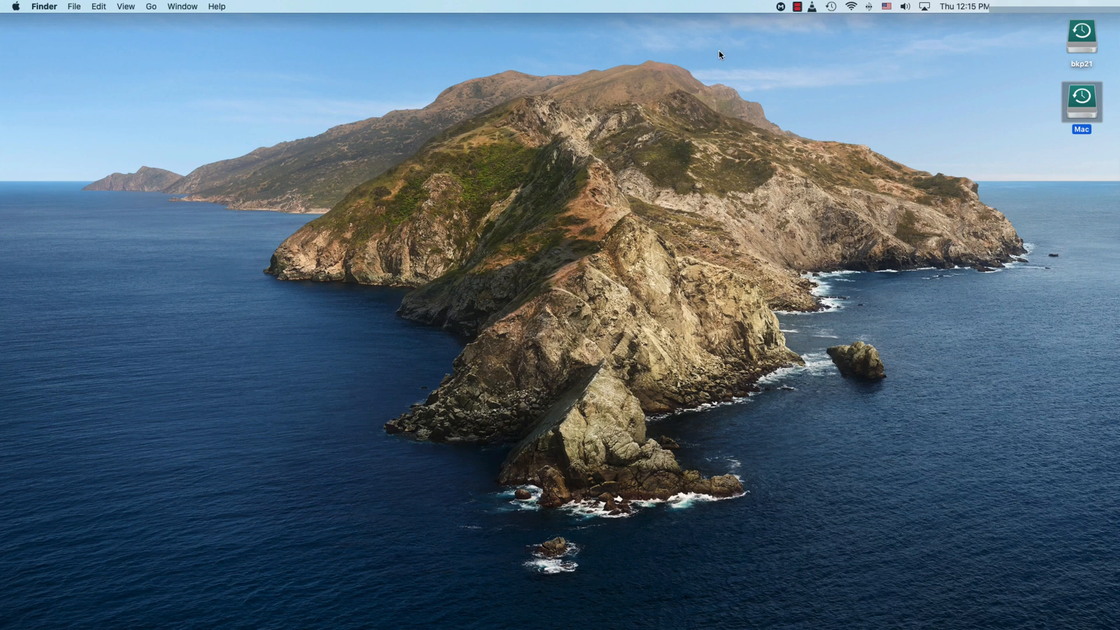
Step: Start a Time Machine backup now from the menu bar status icon
{"action": "left_click", "coordinate": [830, 7]}
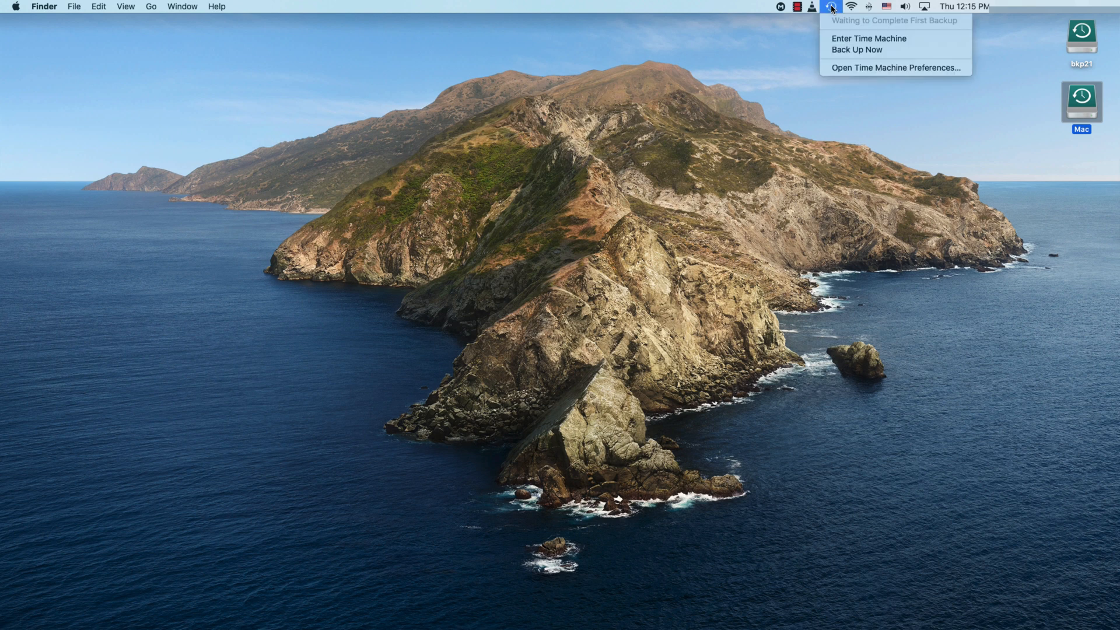
{"action": "mouse_move", "coordinate": [717, 88]}
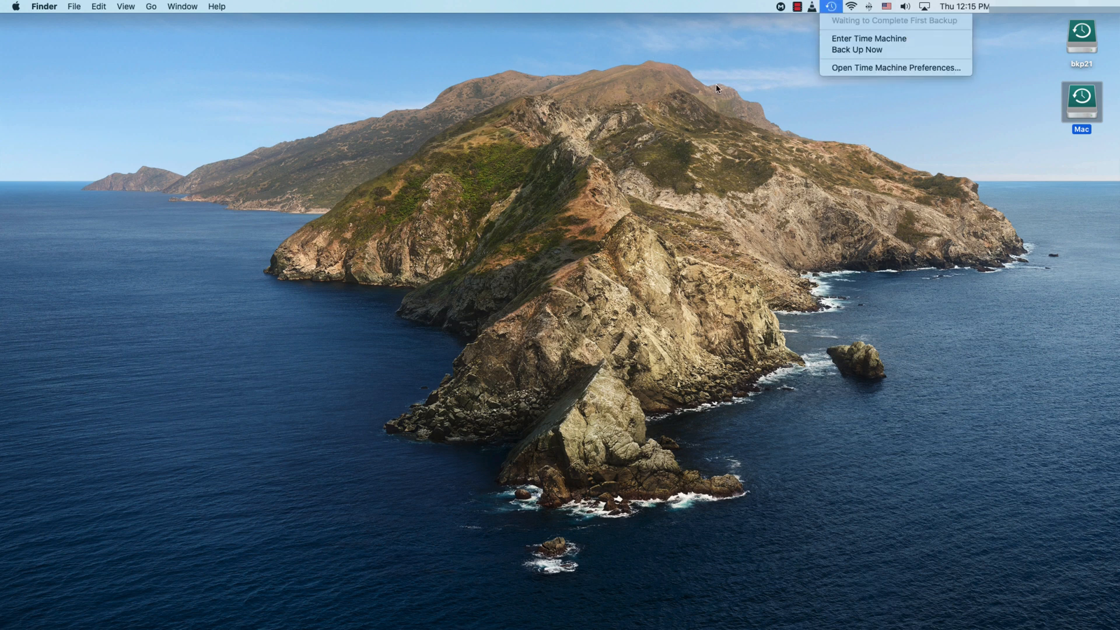
{"action": "mouse_move", "coordinate": [895, 68]}
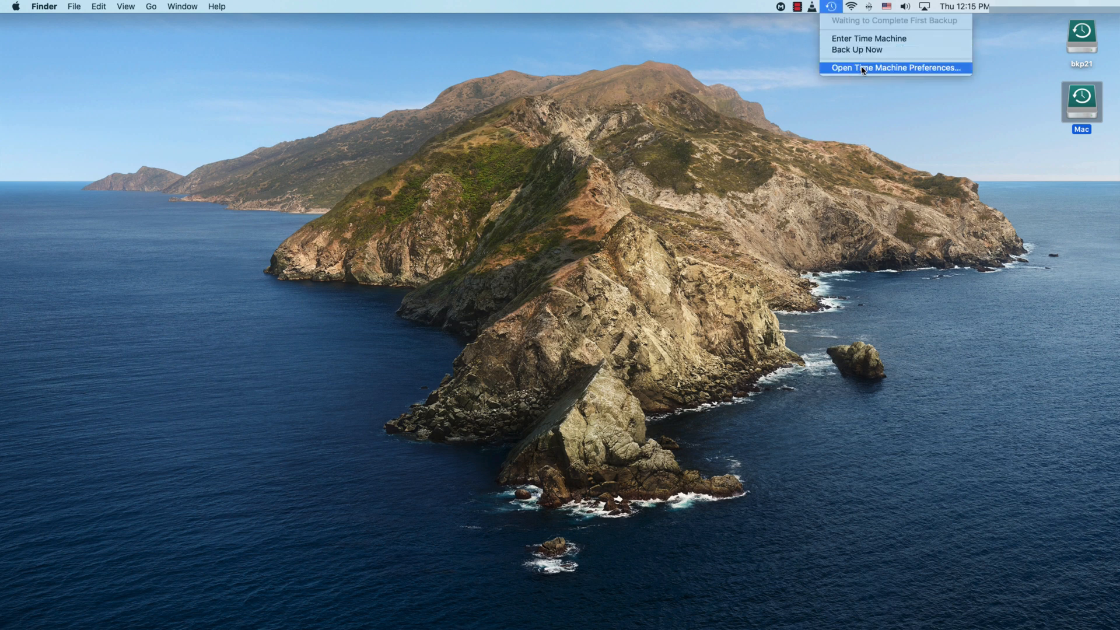
{"action": "mouse_move", "coordinate": [873, 71]}
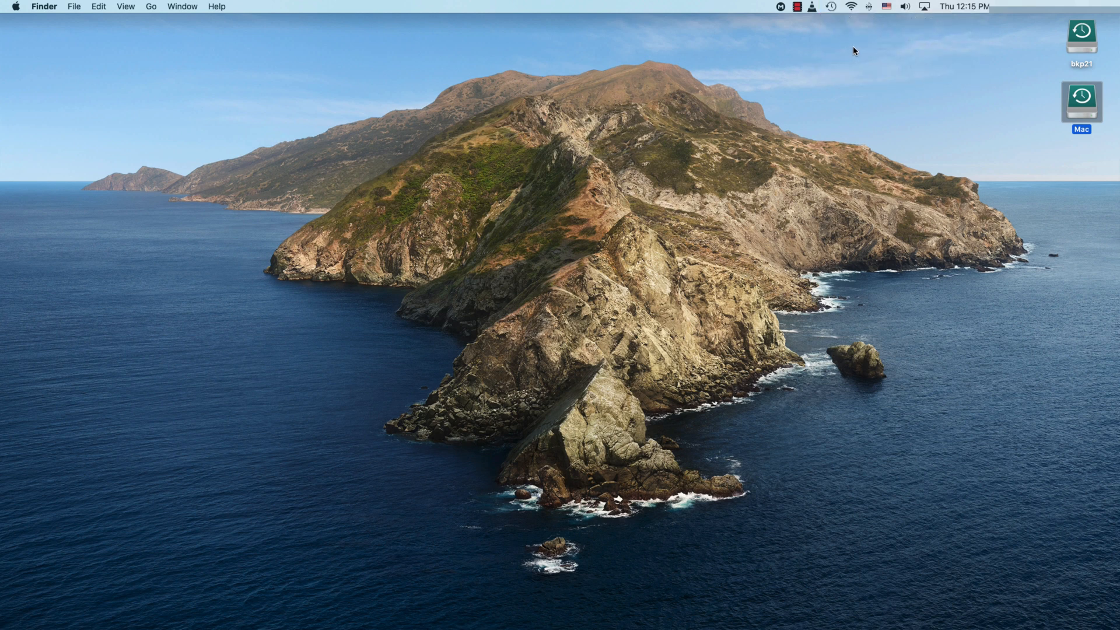
{"action": "left_click", "coordinate": [829, 7]}
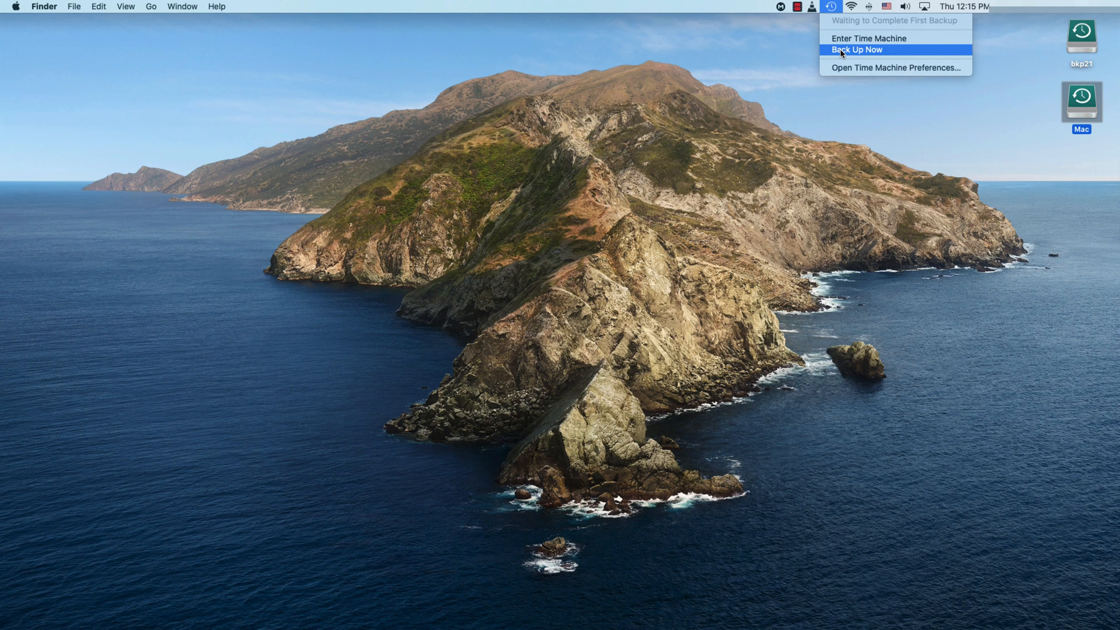
{"action": "left_click", "coordinate": [854, 49]}
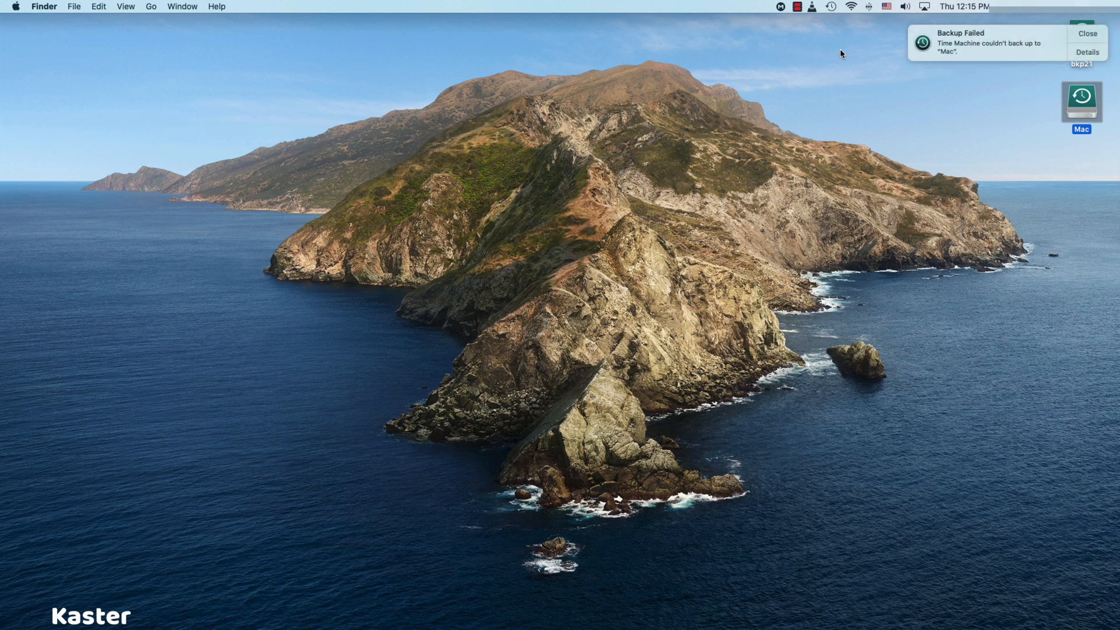
{"action": "mouse_move", "coordinate": [1056, 27]}
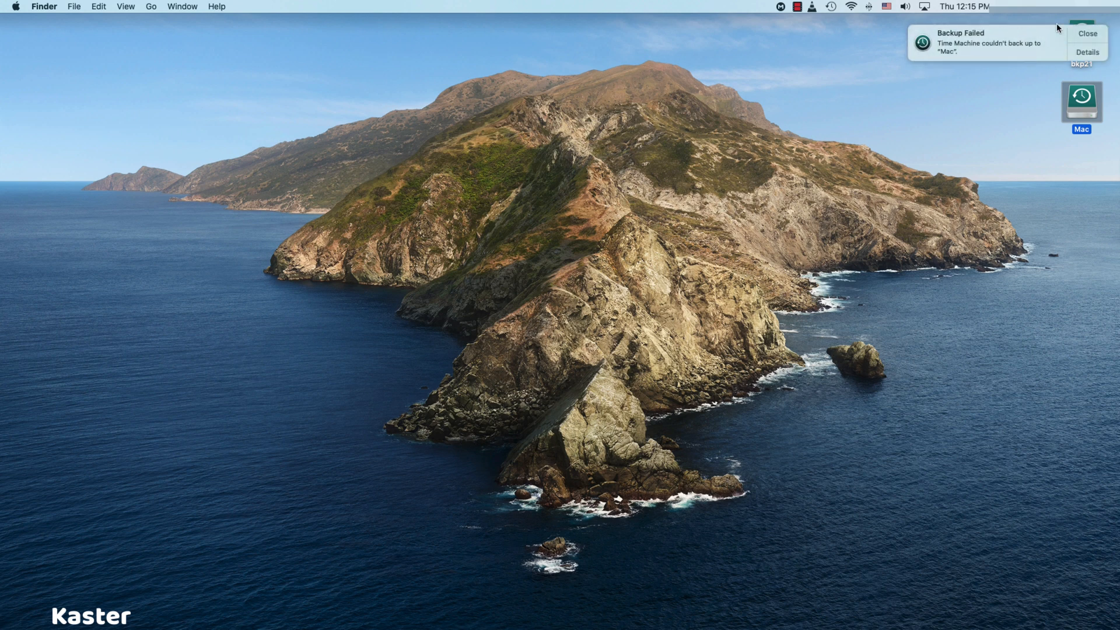
{"action": "mouse_move", "coordinate": [978, 47]}
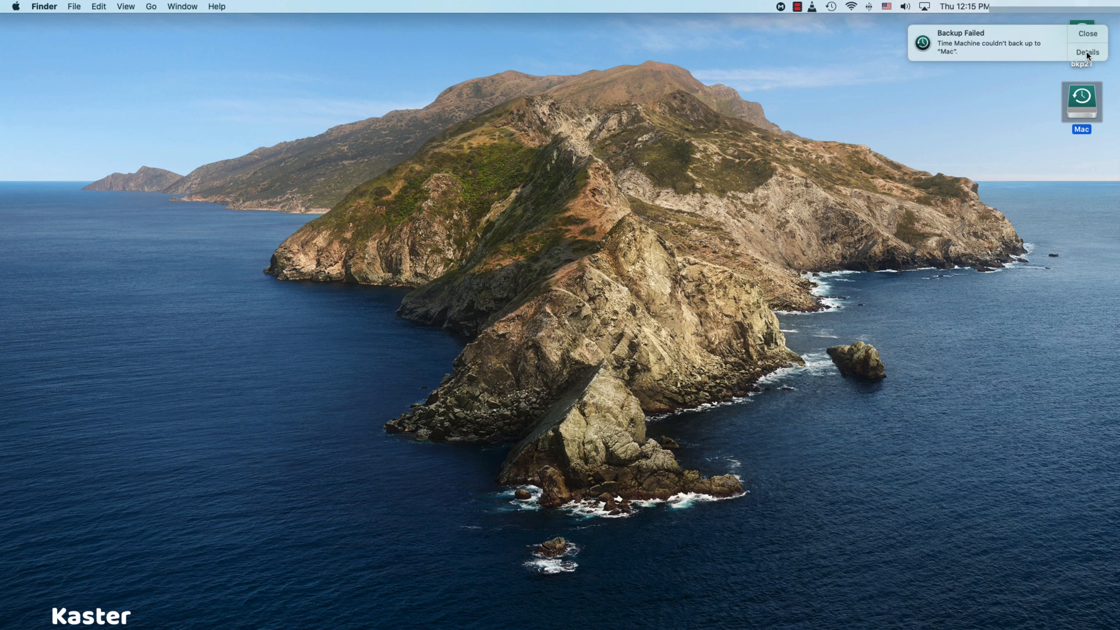
Step: View the failure details: two disks named 'Macintosh HD - Data', and move the window right
{"action": "left_click", "coordinate": [1085, 51]}
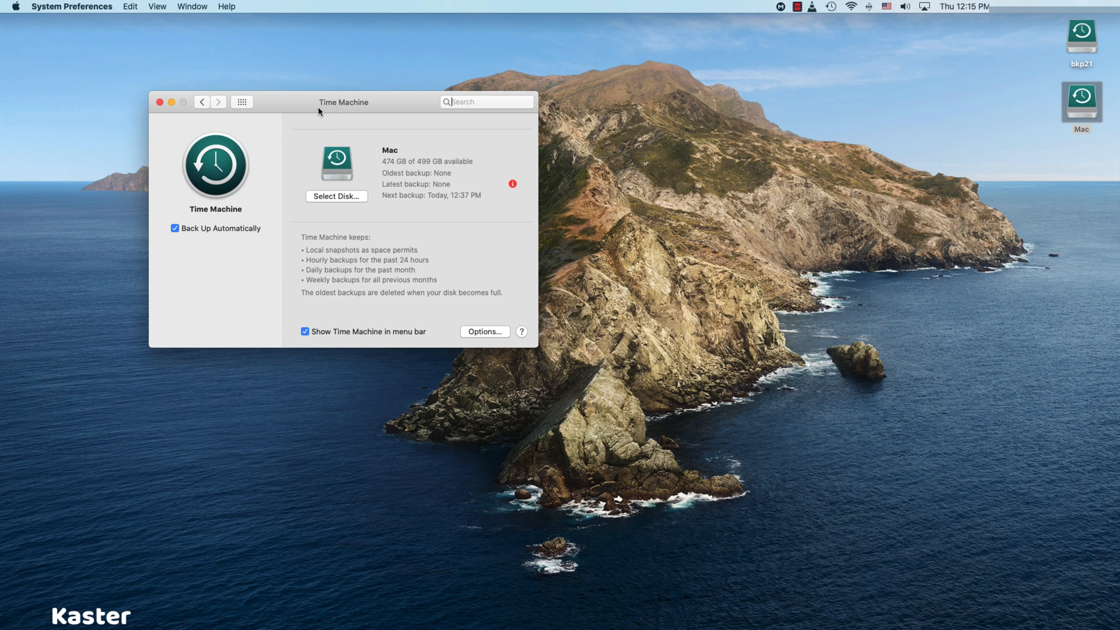
{"action": "left_click_drag", "start_coordinate": [343, 102], "coordinate": [417, 106]}
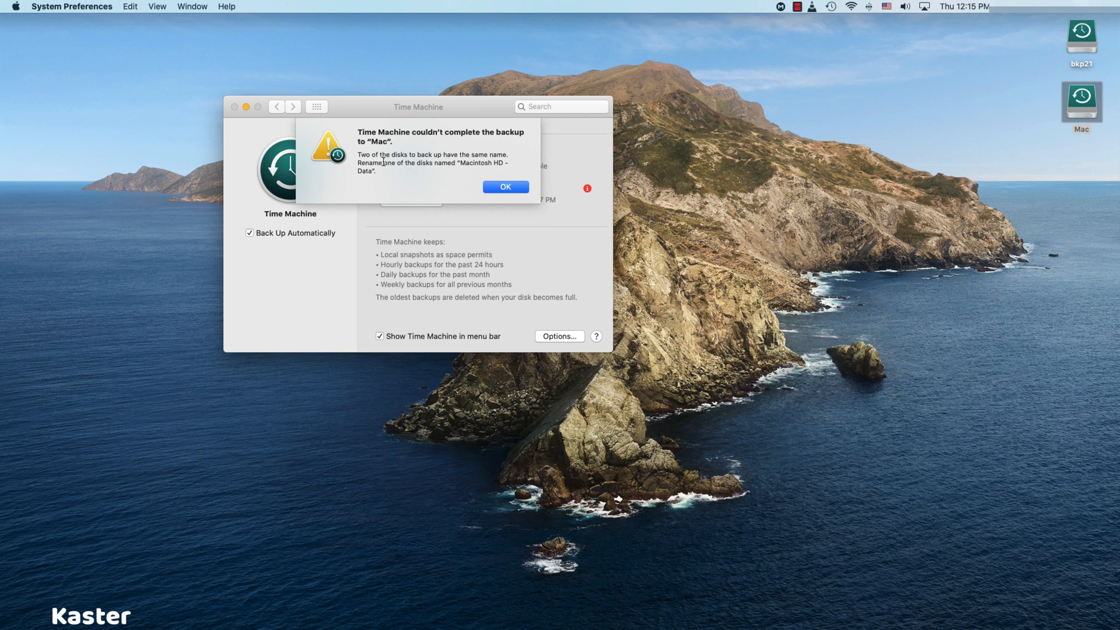
{"action": "mouse_move", "coordinate": [448, 163]}
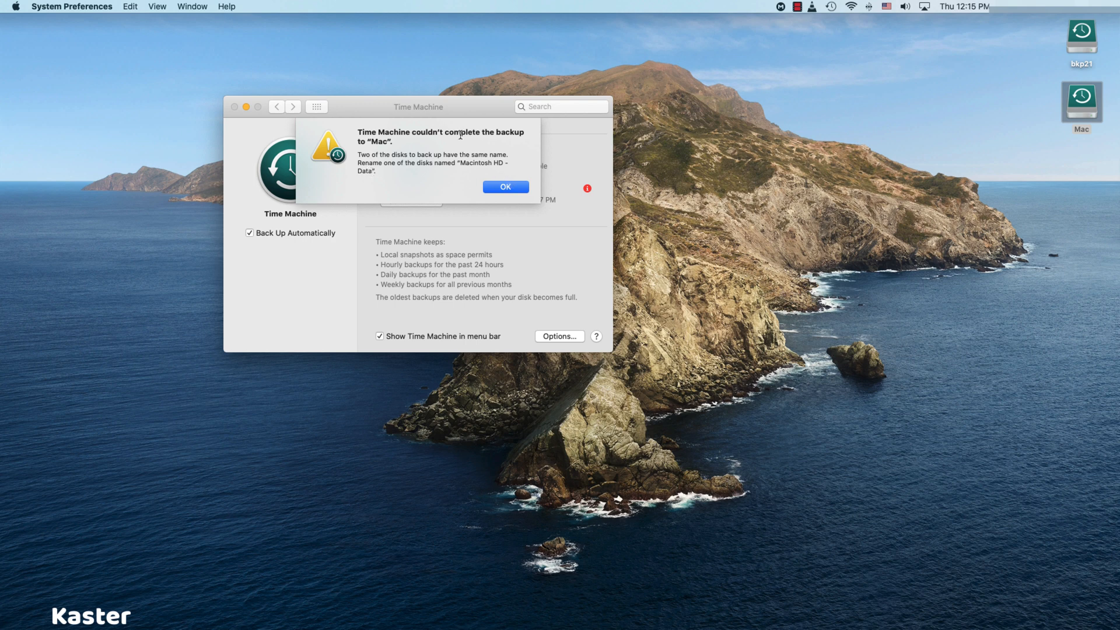
{"action": "mouse_move", "coordinate": [384, 167]}
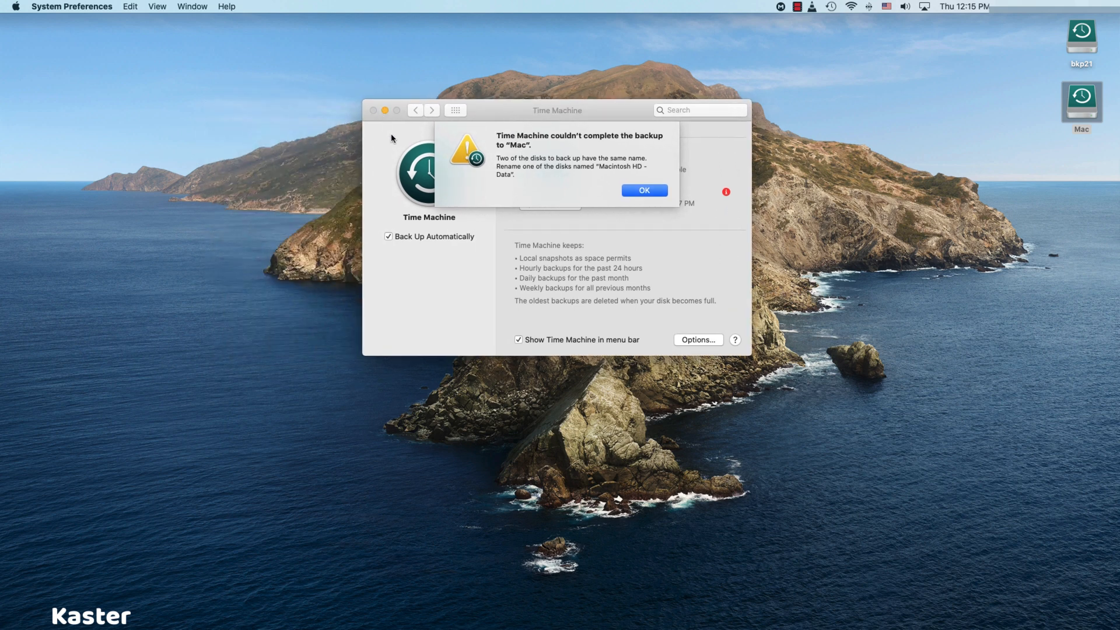
{"action": "mouse_move", "coordinate": [490, 163]}
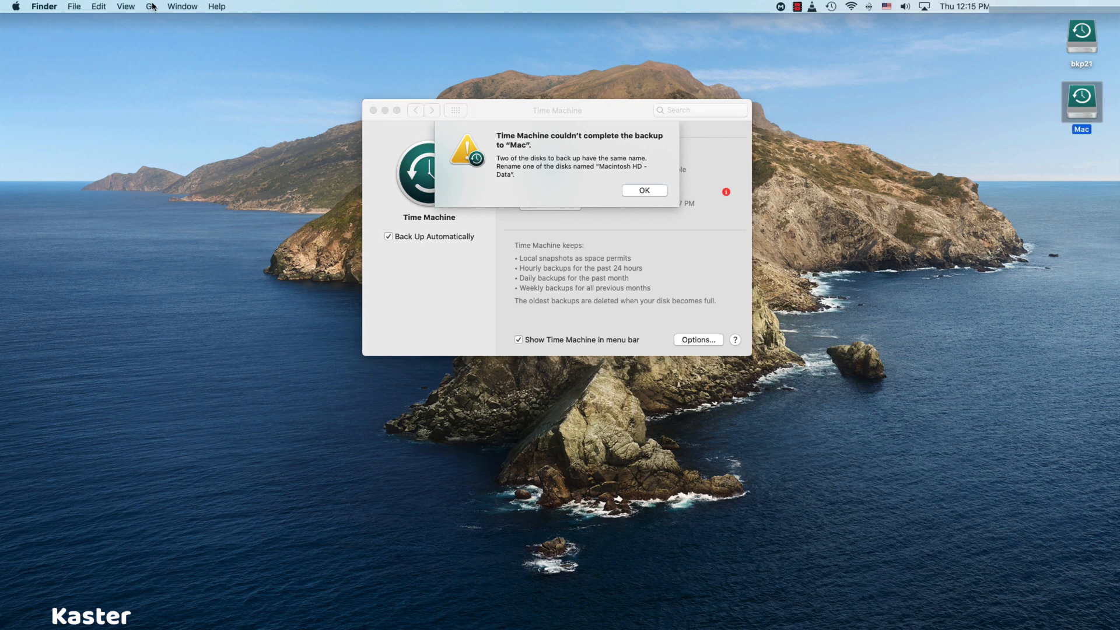
Step: Go to the Utilities folder and launch Disk Utility
{"action": "left_click", "coordinate": [151, 7]}
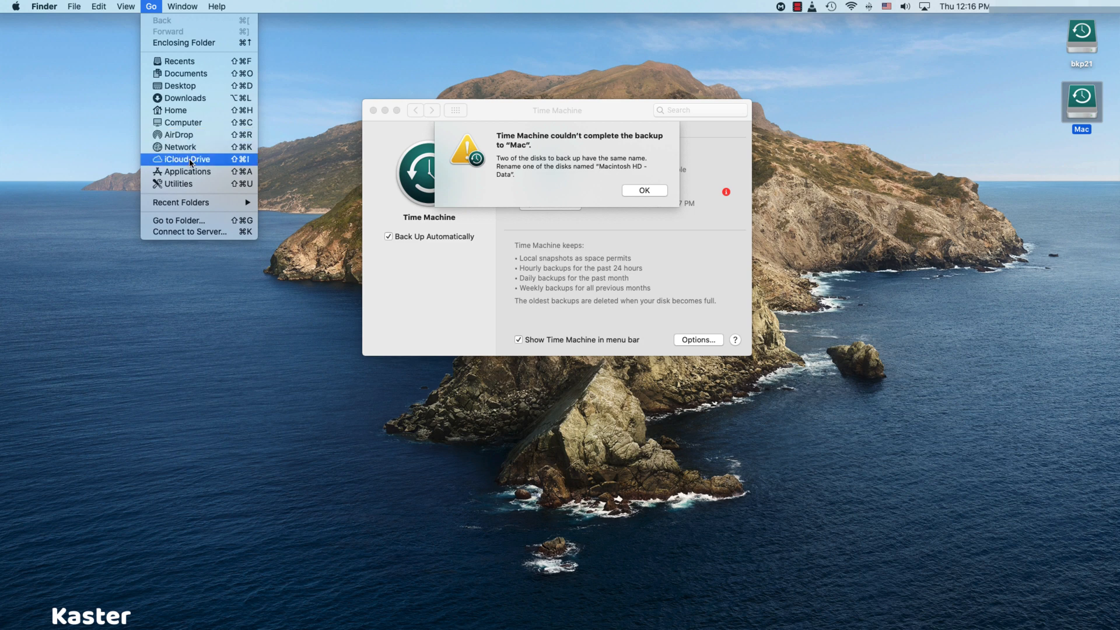
{"action": "mouse_move", "coordinate": [178, 147]}
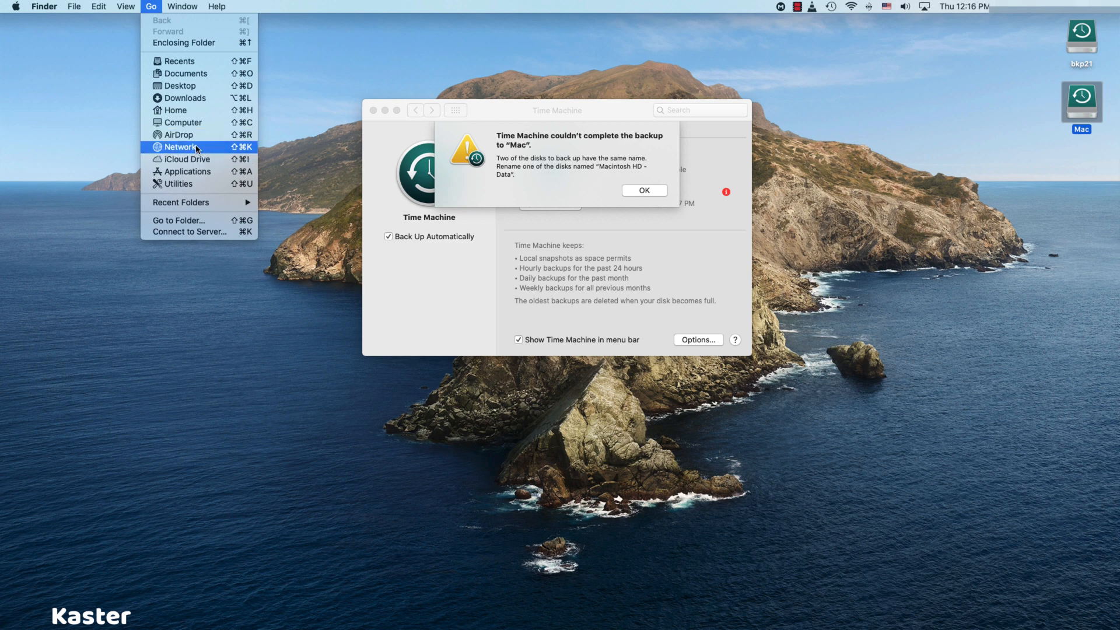
{"action": "mouse_move", "coordinate": [189, 184]}
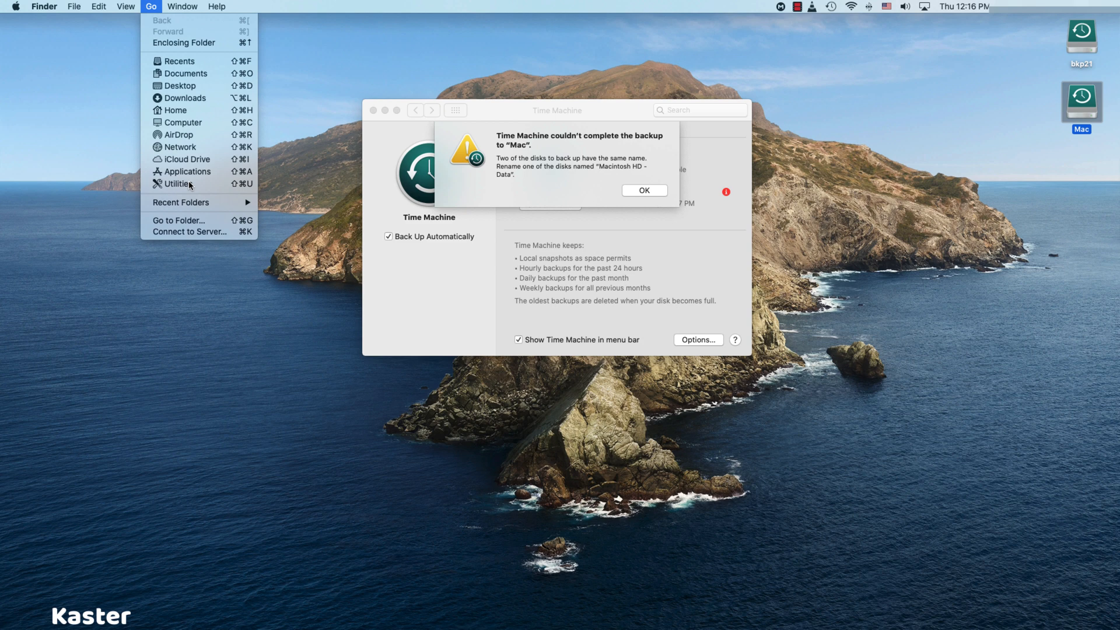
{"action": "left_click", "coordinate": [176, 183]}
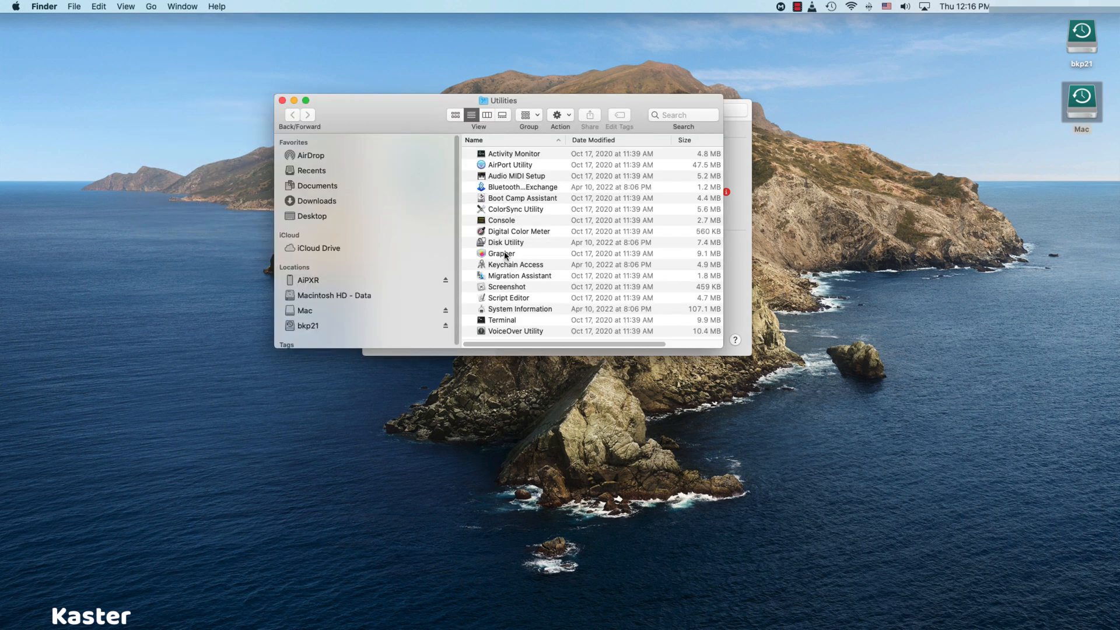
{"action": "double_click", "coordinate": [505, 242]}
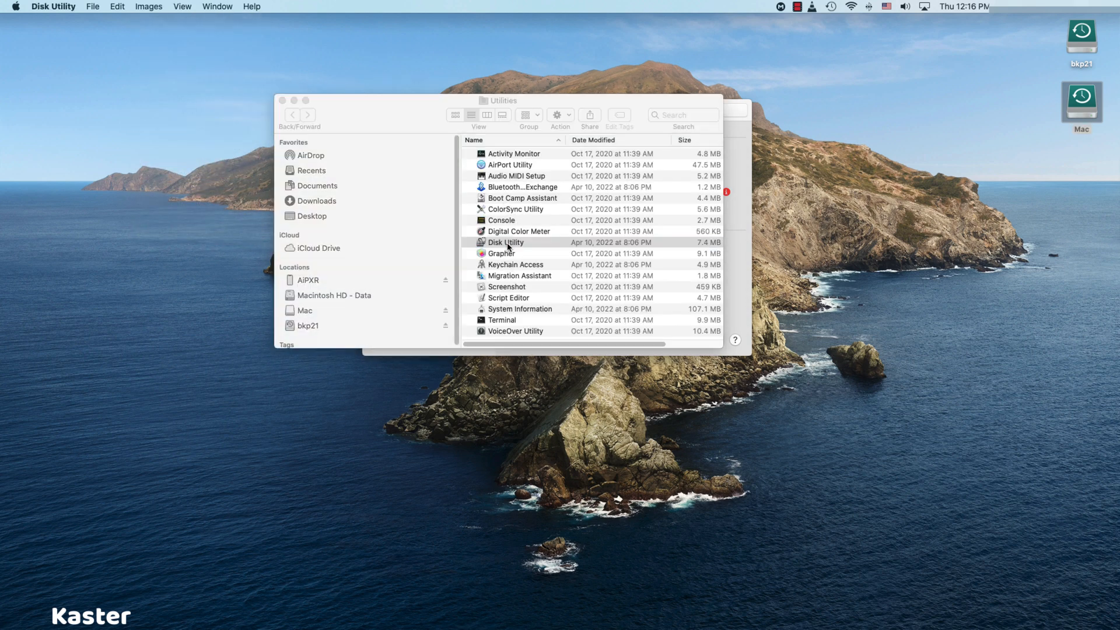
Step: Compare the two 'Macintosh HD - Data' volumes in container disk1
{"action": "double_click", "coordinate": [505, 242]}
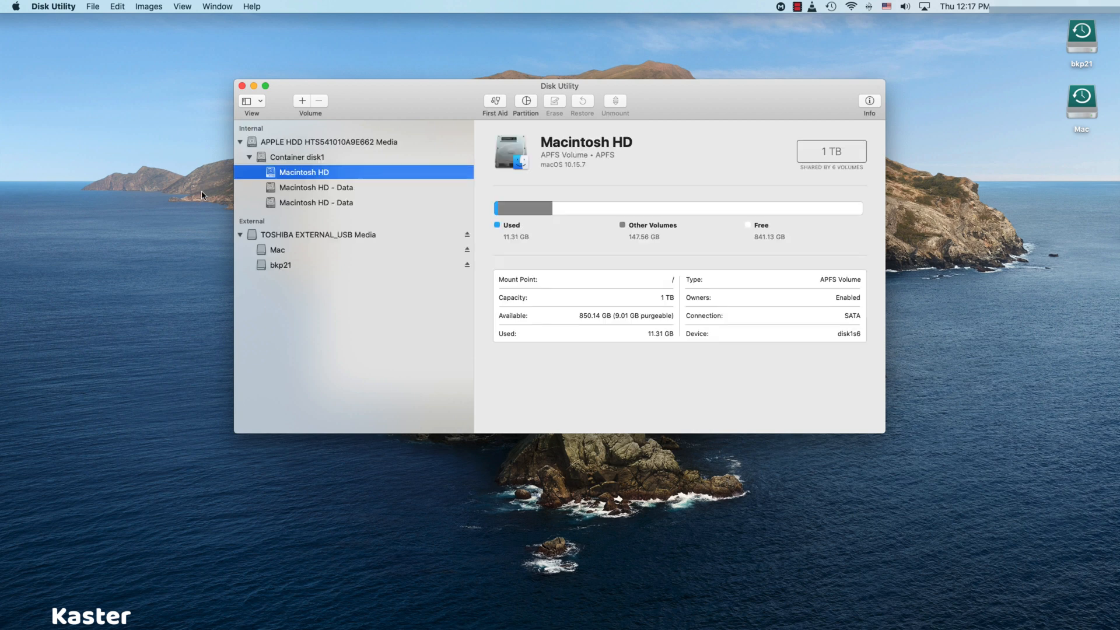
{"action": "mouse_move", "coordinate": [310, 192]}
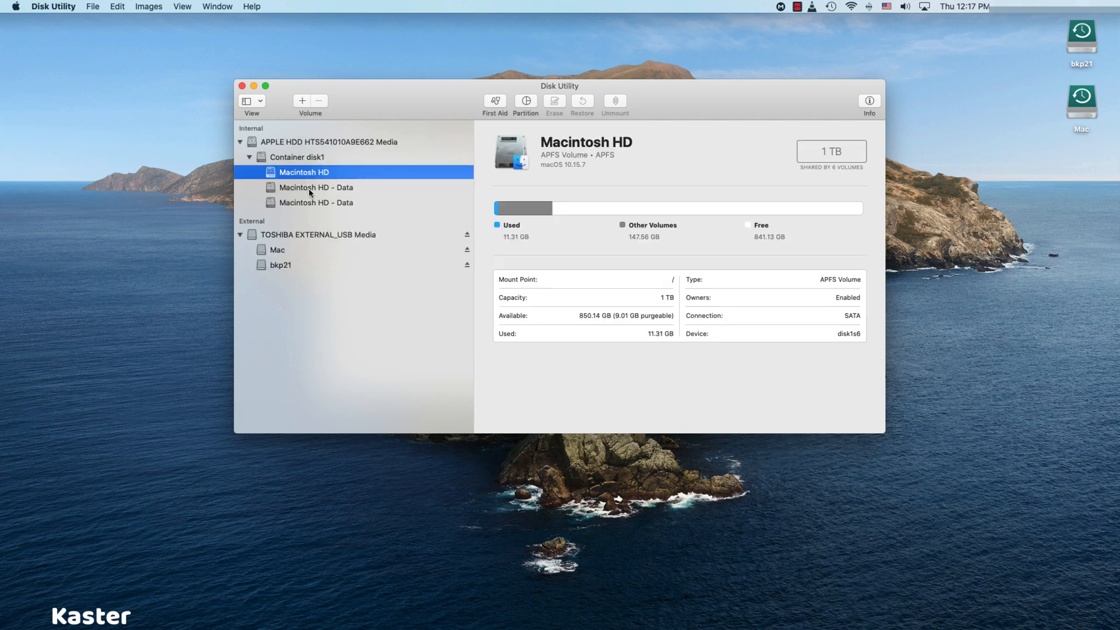
{"action": "left_click", "coordinate": [316, 201]}
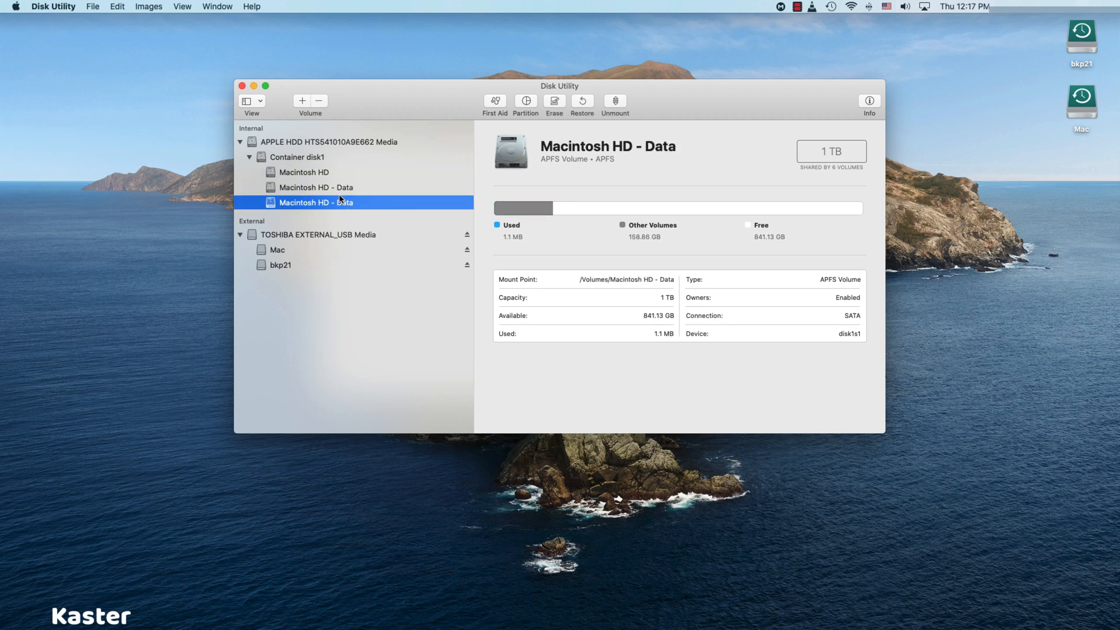
{"action": "left_click", "coordinate": [316, 187]}
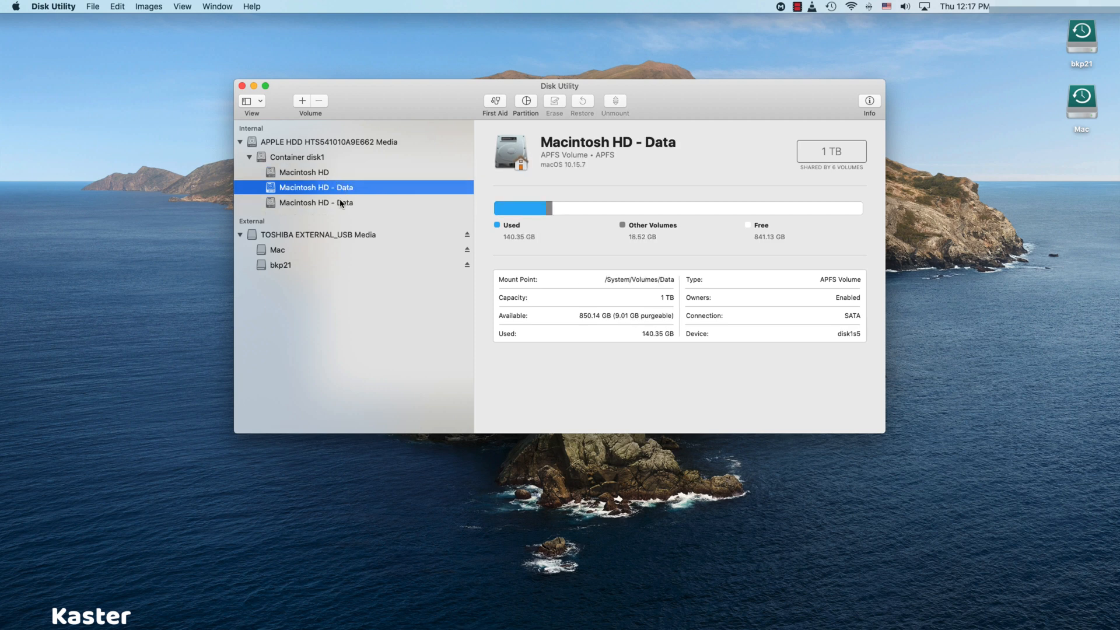
{"action": "left_click", "coordinate": [316, 202]}
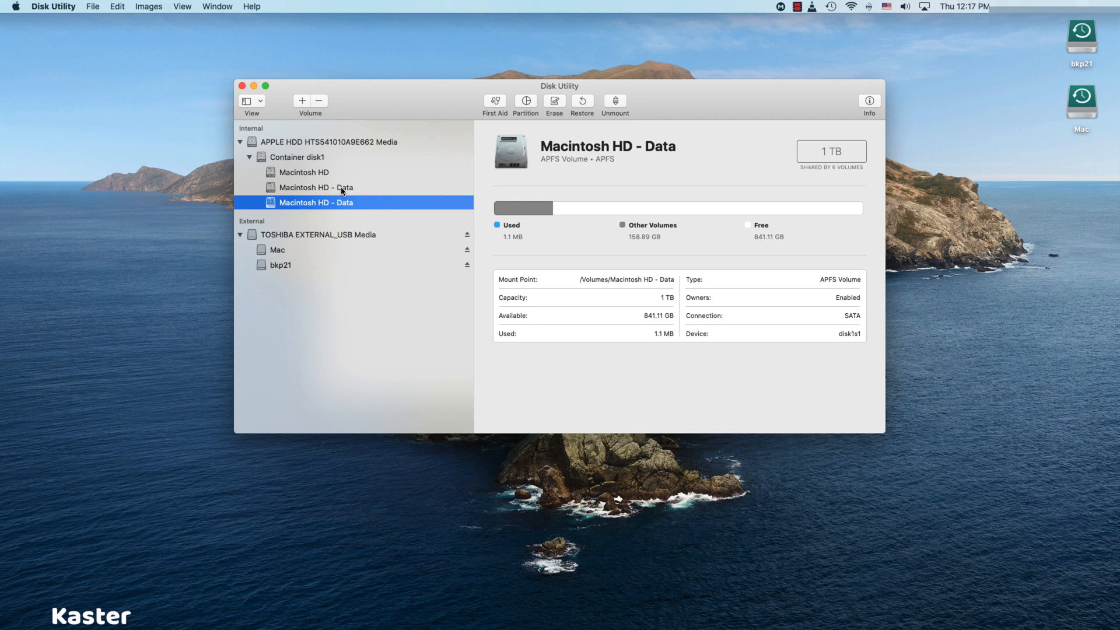
{"action": "left_click", "coordinate": [316, 186]}
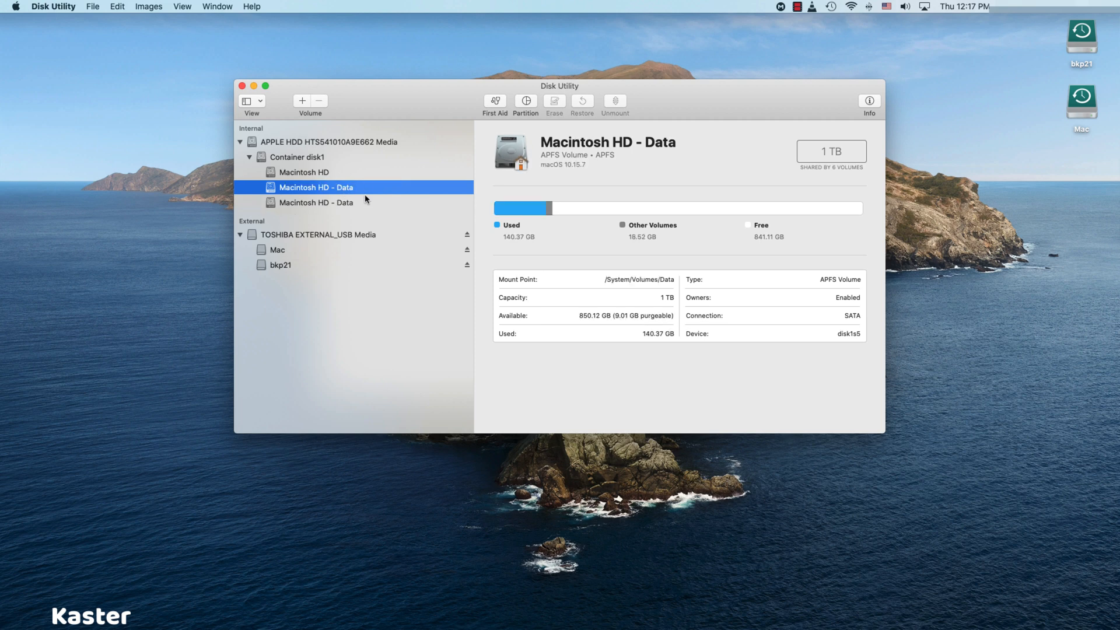
{"action": "mouse_move", "coordinate": [447, 109]}
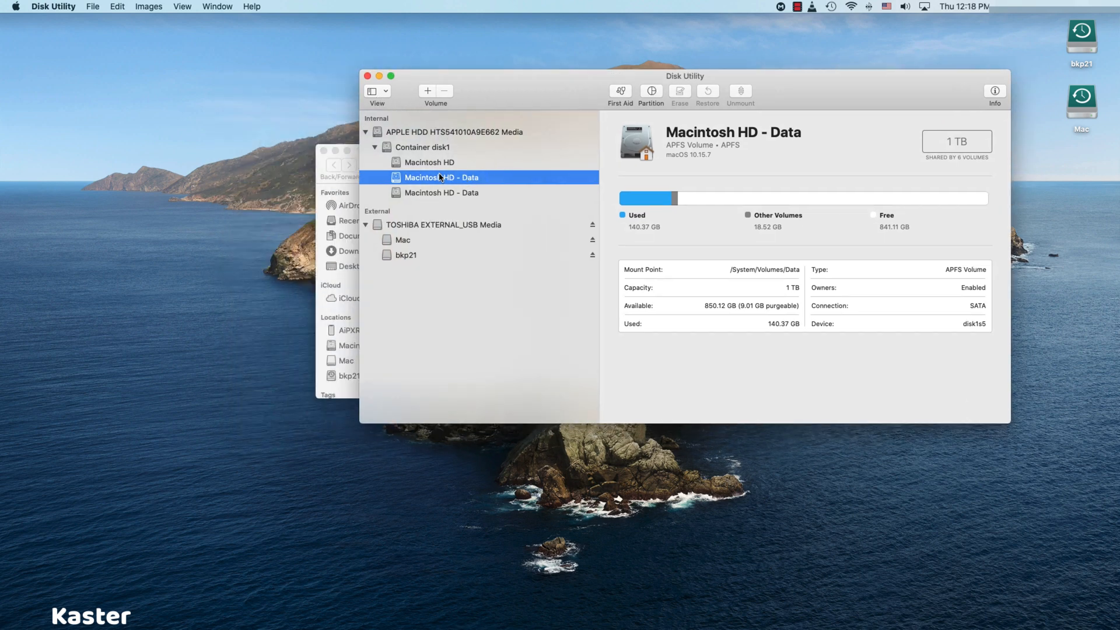
{"action": "mouse_move", "coordinate": [651, 194]}
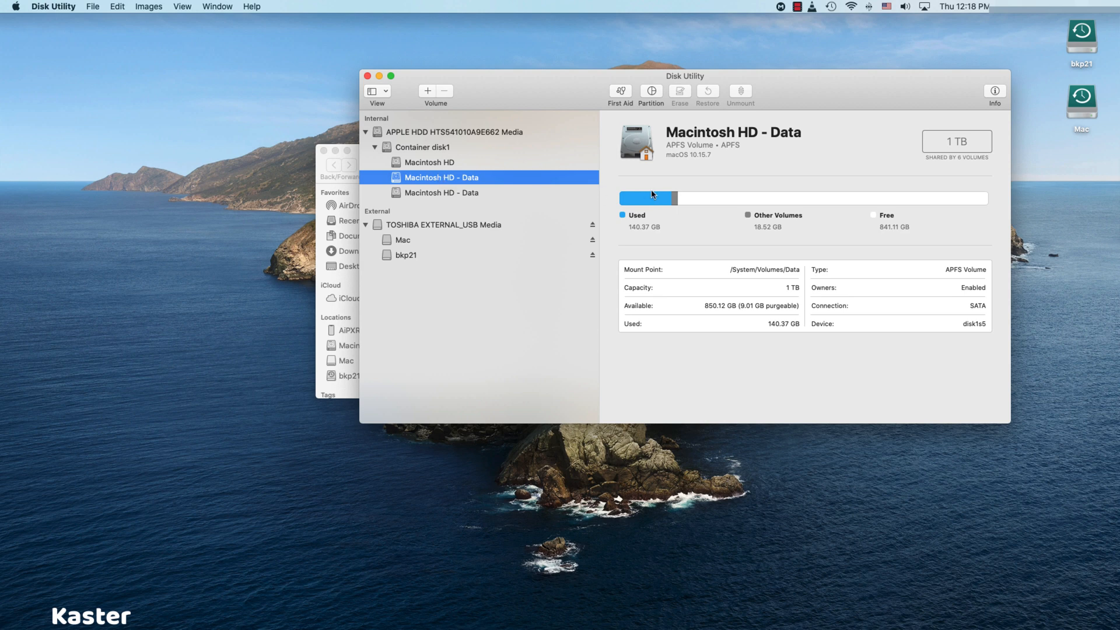
Step: Begin renaming the new empty 'Macintosh HD - Data' volume after checking its details
{"action": "double_click", "coordinate": [733, 131]}
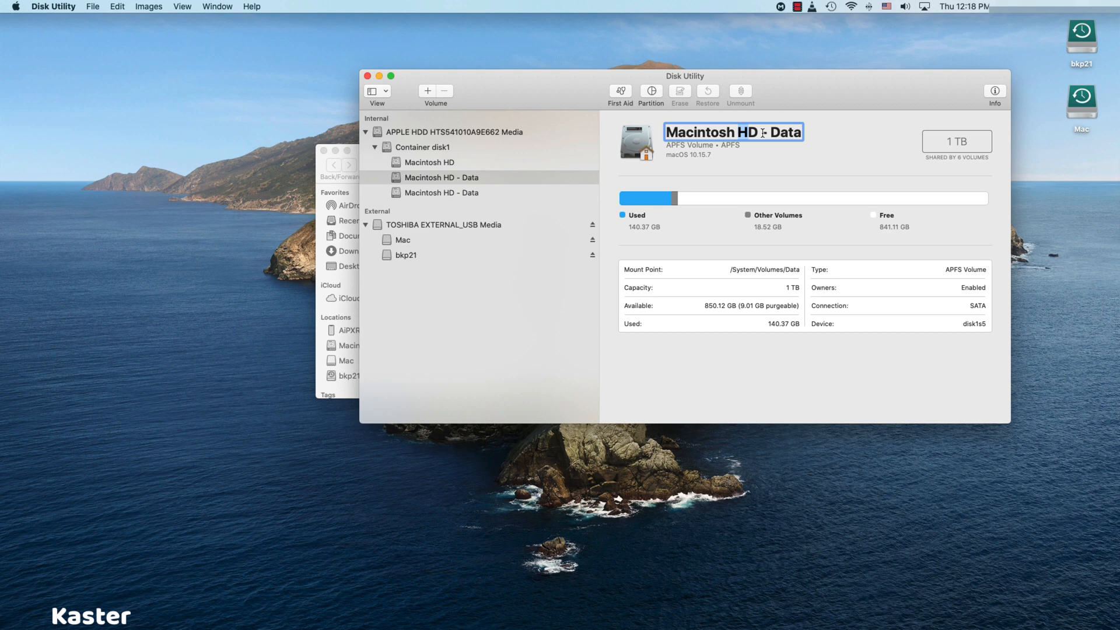
{"action": "left_click", "coordinate": [445, 193]}
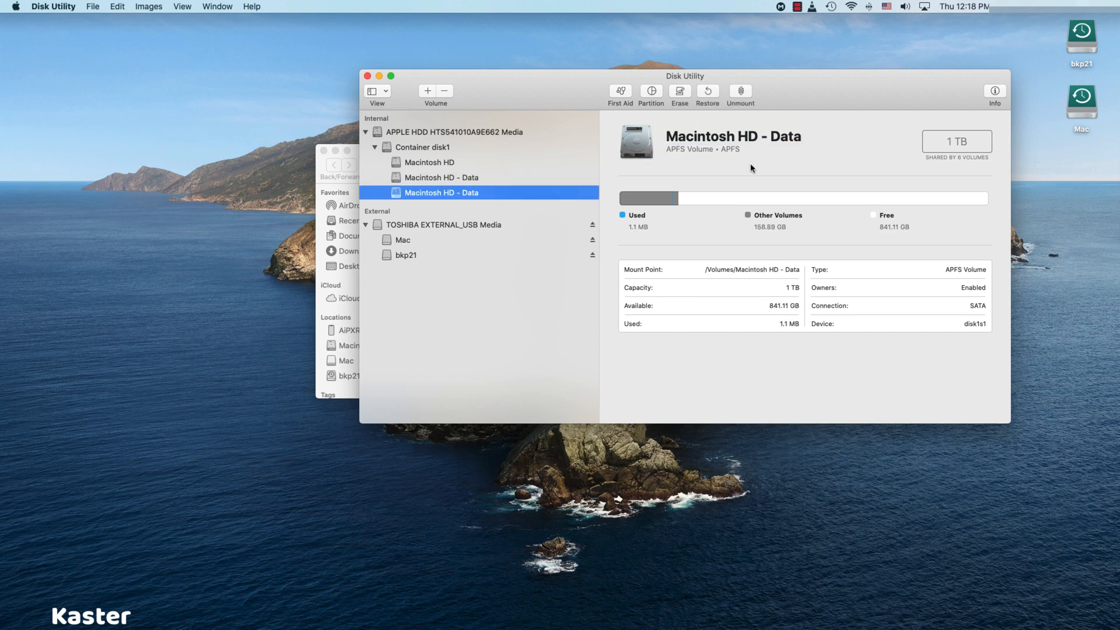
{"action": "double_click", "coordinate": [733, 137]}
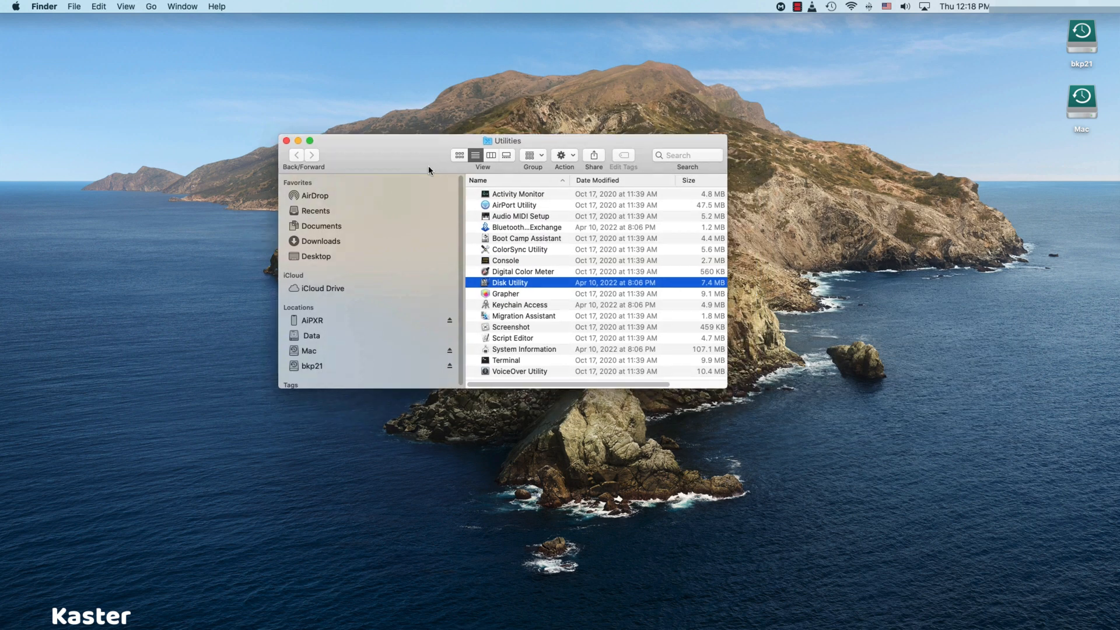
Step: Close the Utilities window and return to the Time Machine settings
{"action": "left_click", "coordinate": [287, 140]}
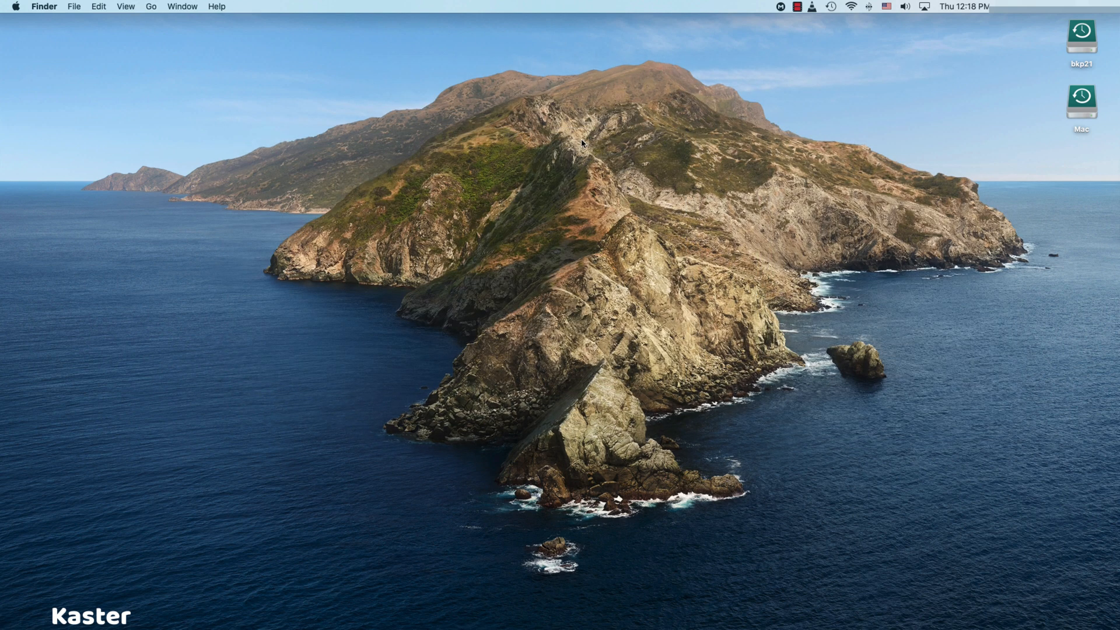
{"action": "mouse_move", "coordinate": [827, 14]}
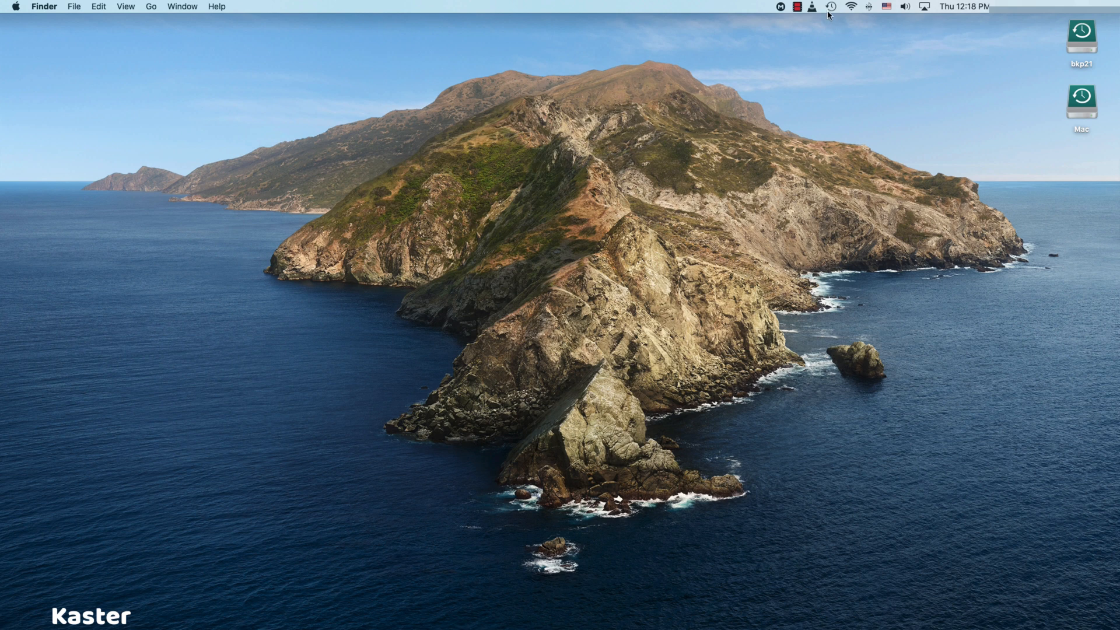
{"action": "left_click", "coordinate": [829, 7]}
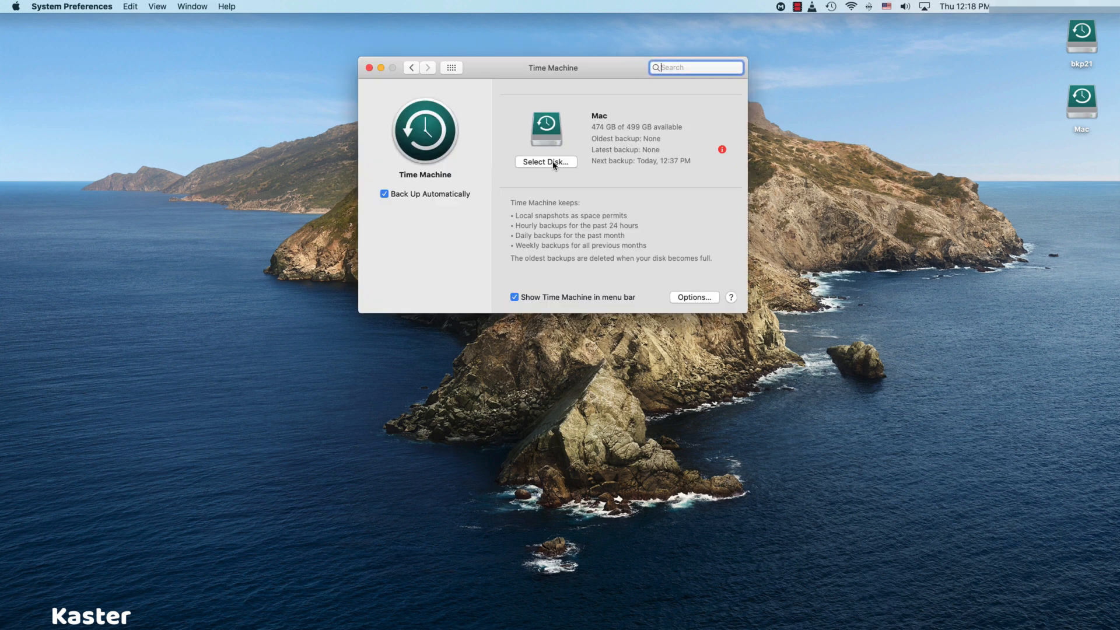
Step: Select bkp21 as a backup disk and keep using both Mac and bkp21
{"action": "left_click", "coordinate": [545, 163]}
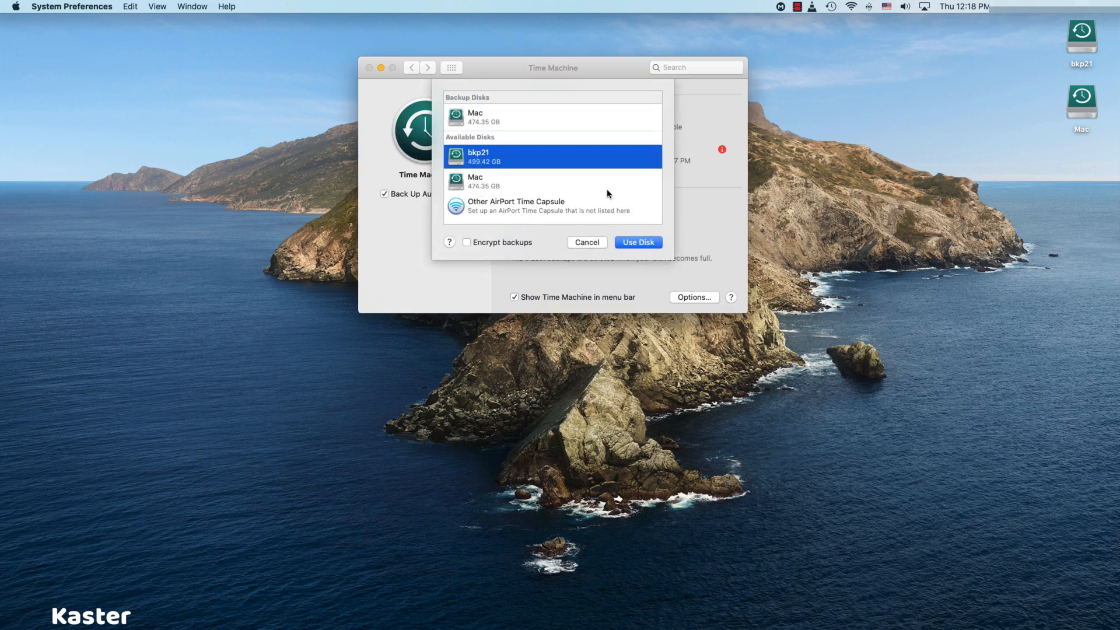
{"action": "left_click", "coordinate": [637, 241]}
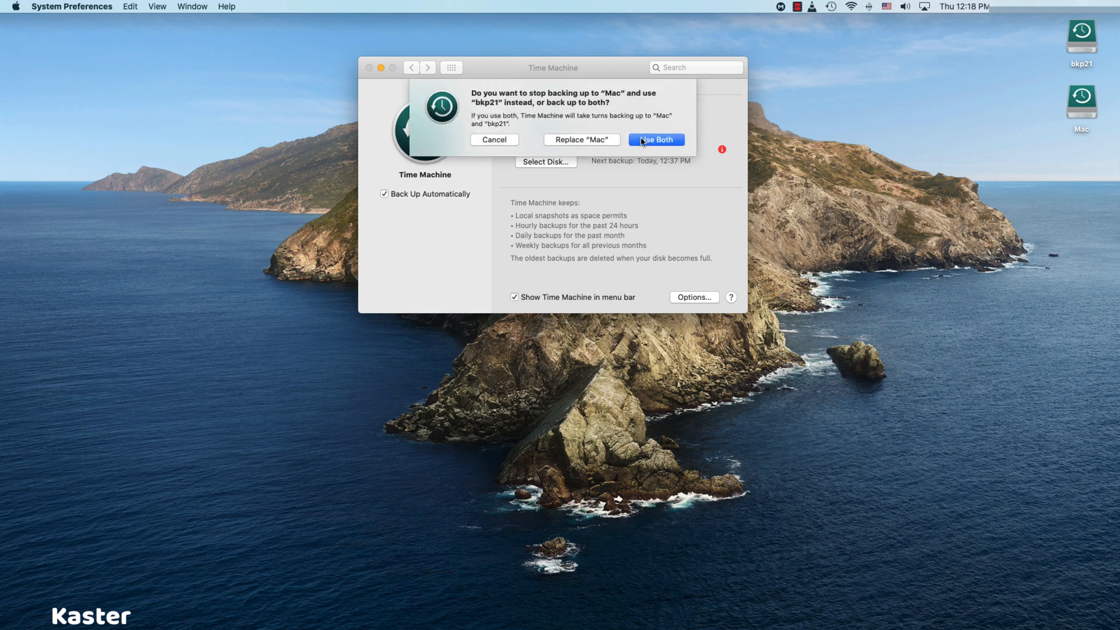
{"action": "left_click", "coordinate": [654, 139]}
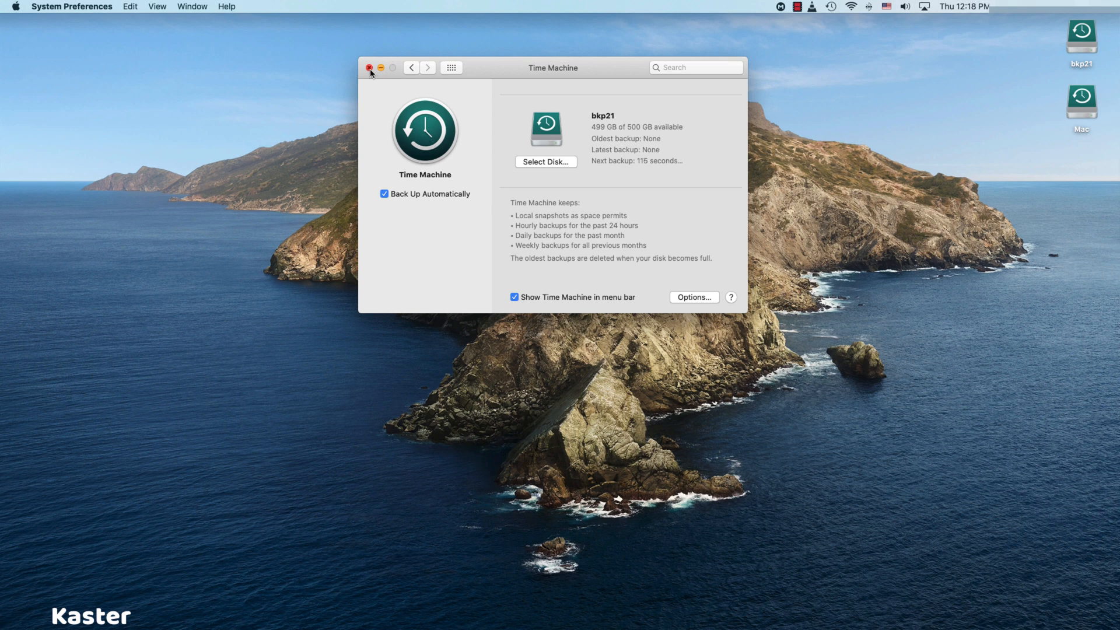
Step: Close Time Machine preferences and skip the backup being prepared
{"action": "left_click", "coordinate": [832, 7]}
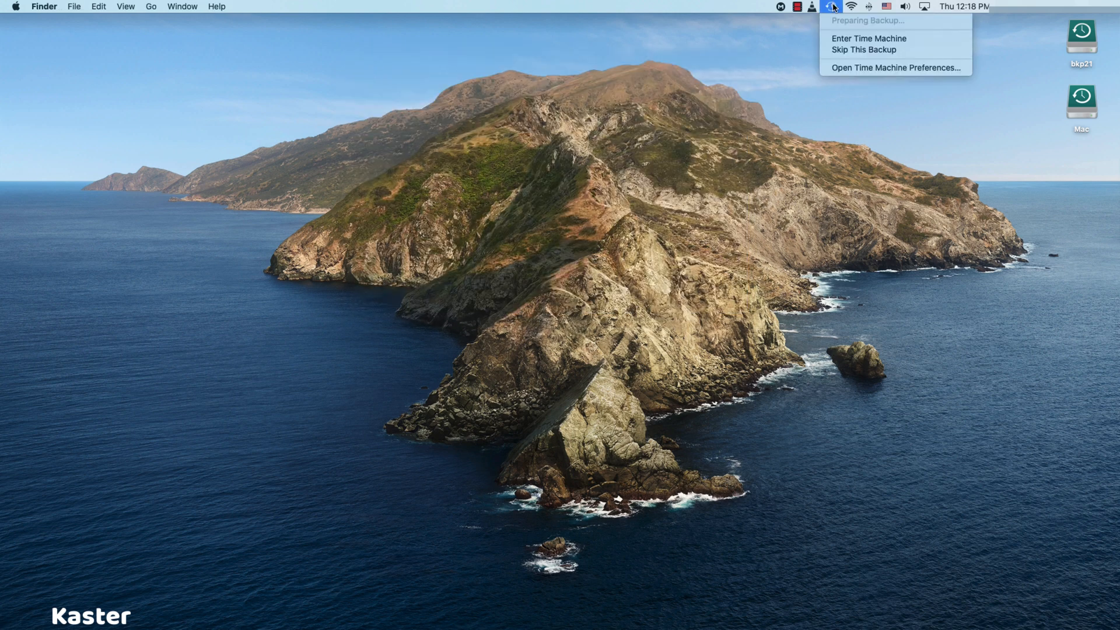
{"action": "mouse_move", "coordinate": [863, 49]}
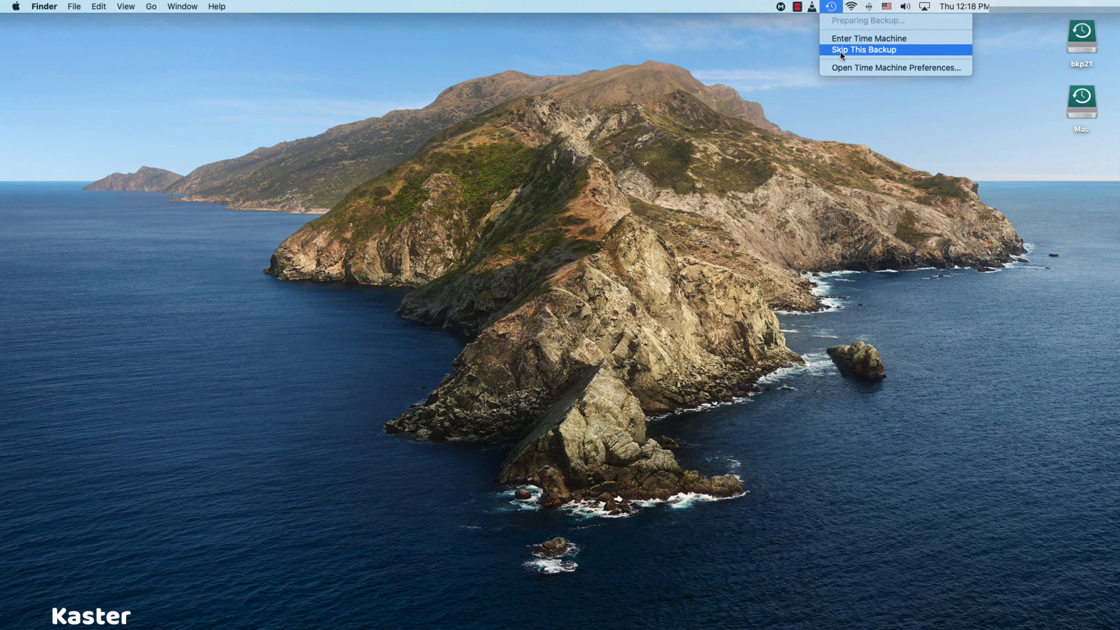
{"action": "mouse_move", "coordinate": [847, 57]}
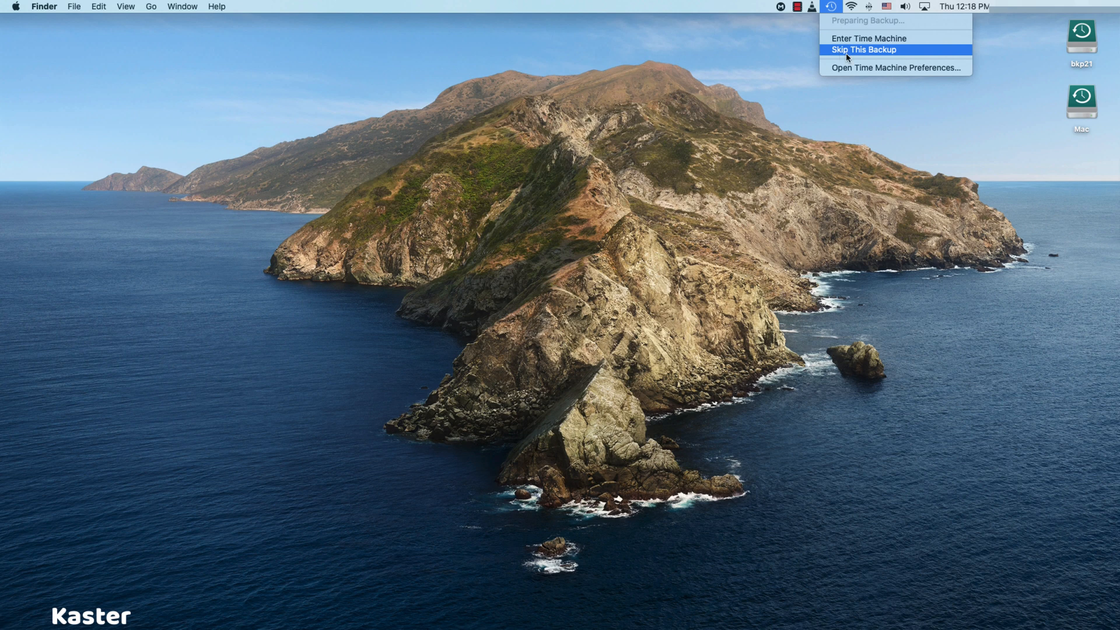
{"action": "mouse_move", "coordinate": [867, 55]}
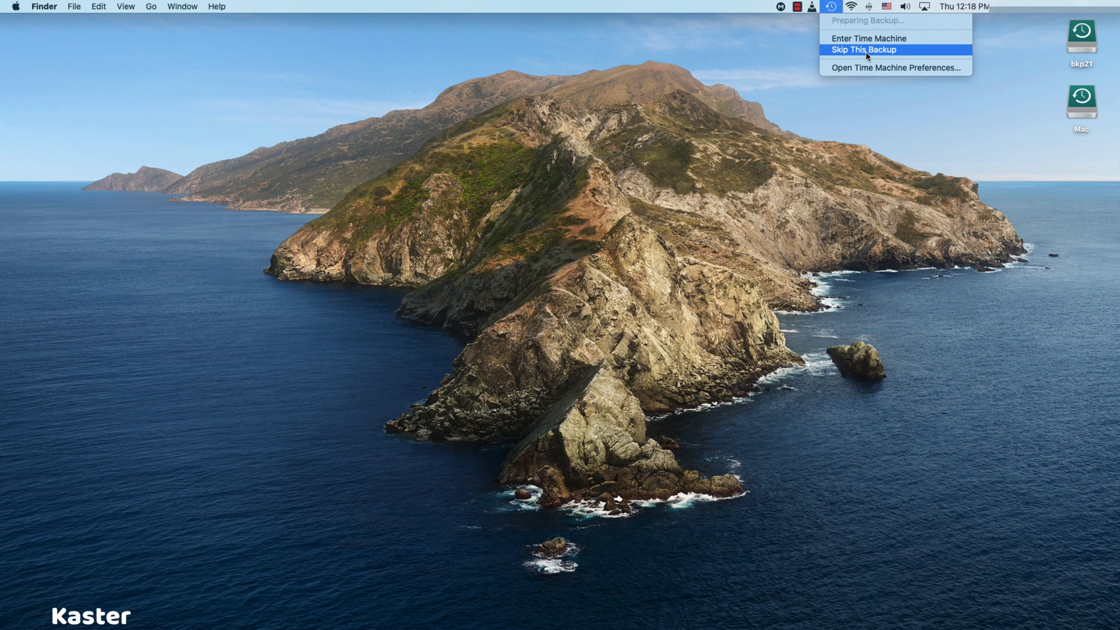
{"action": "left_click", "coordinate": [863, 49]}
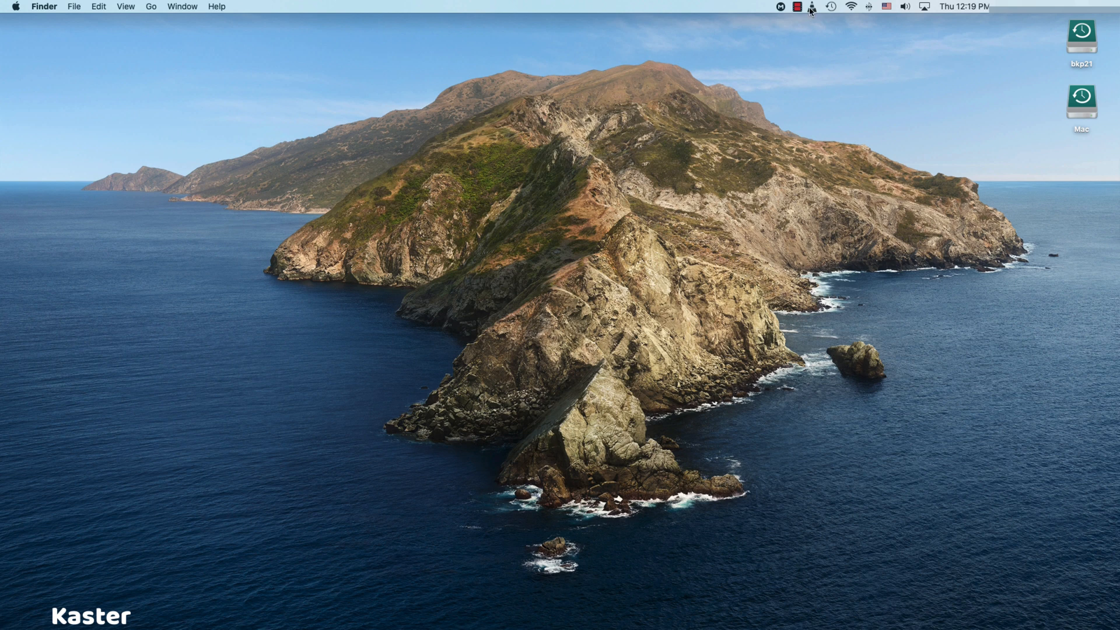
Step: Start a Time Machine backup now from the status menu
{"action": "left_click", "coordinate": [830, 7]}
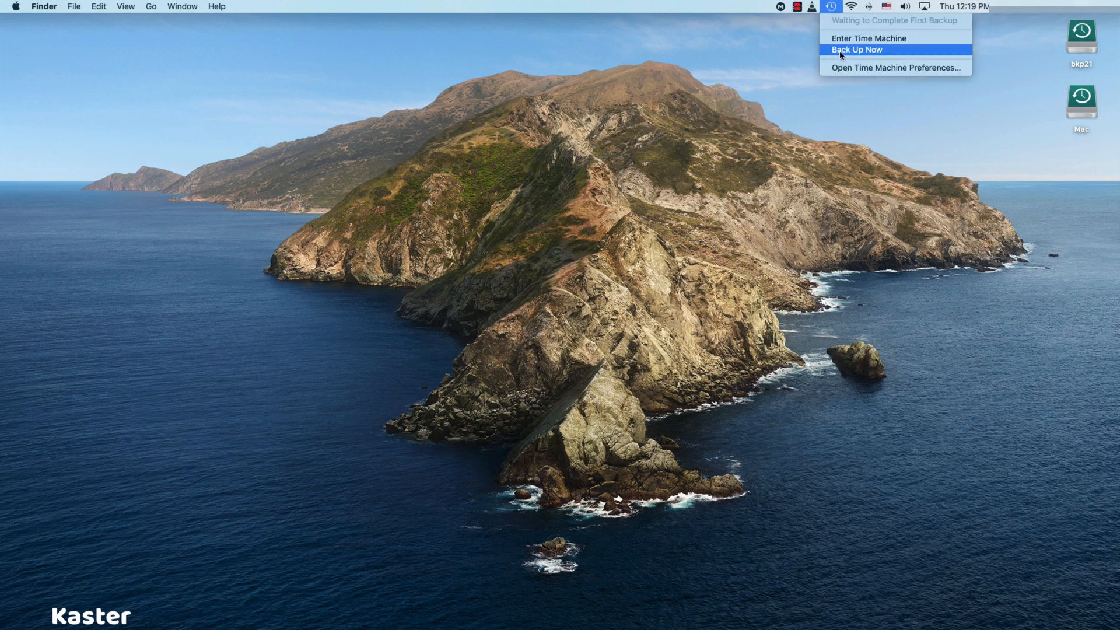
{"action": "left_click", "coordinate": [855, 49]}
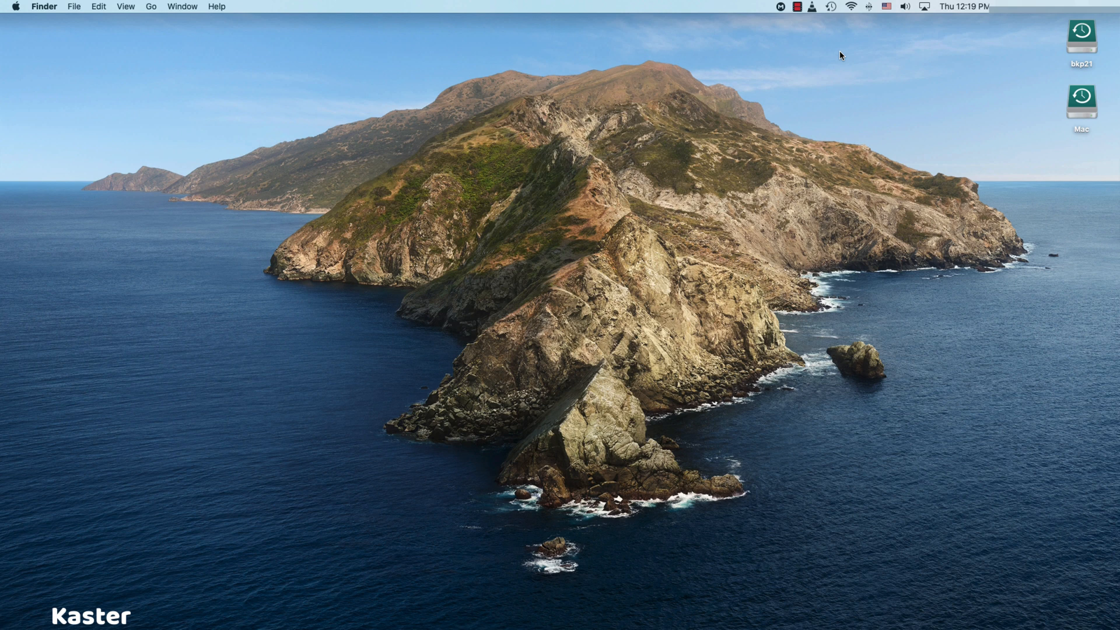
{"action": "mouse_move", "coordinate": [837, 57]}
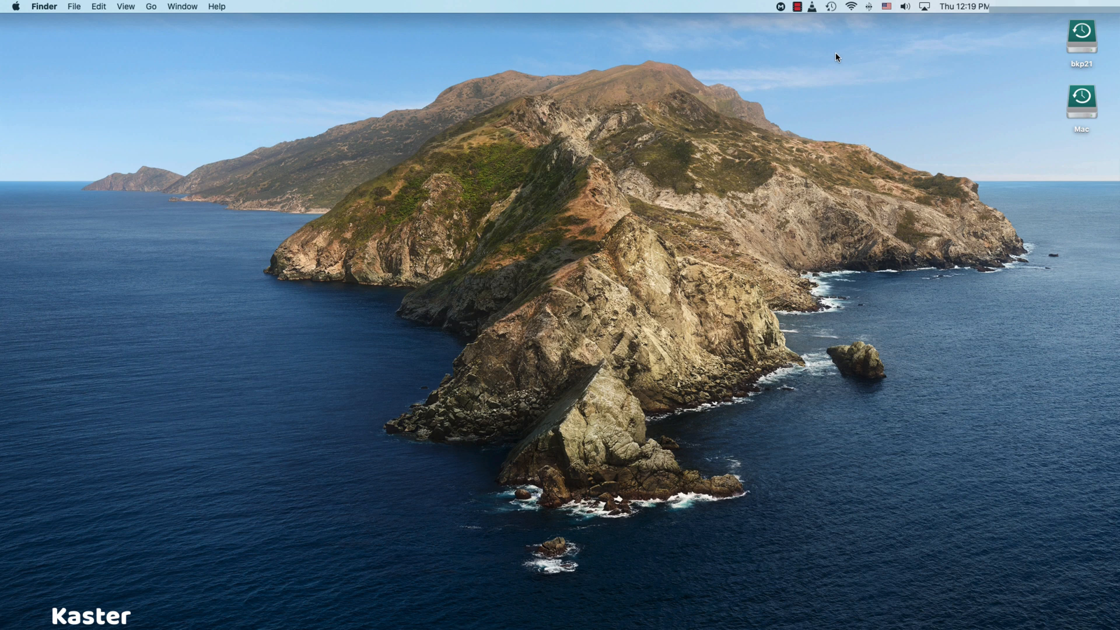
{"action": "mouse_move", "coordinate": [884, 373]}
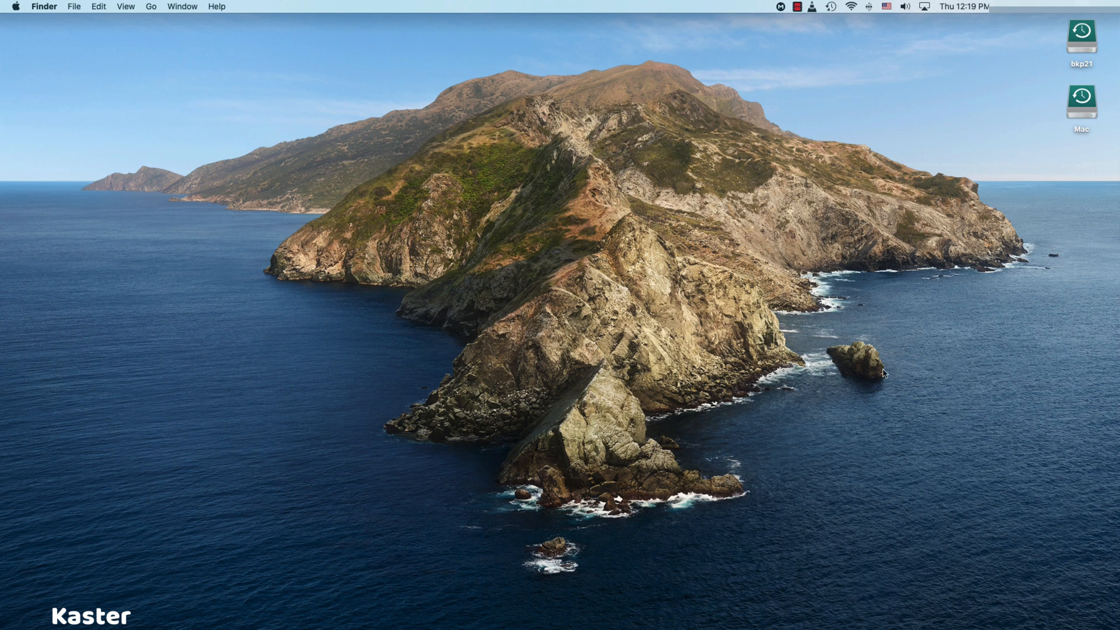
{"action": "mouse_move", "coordinate": [750, 424]}
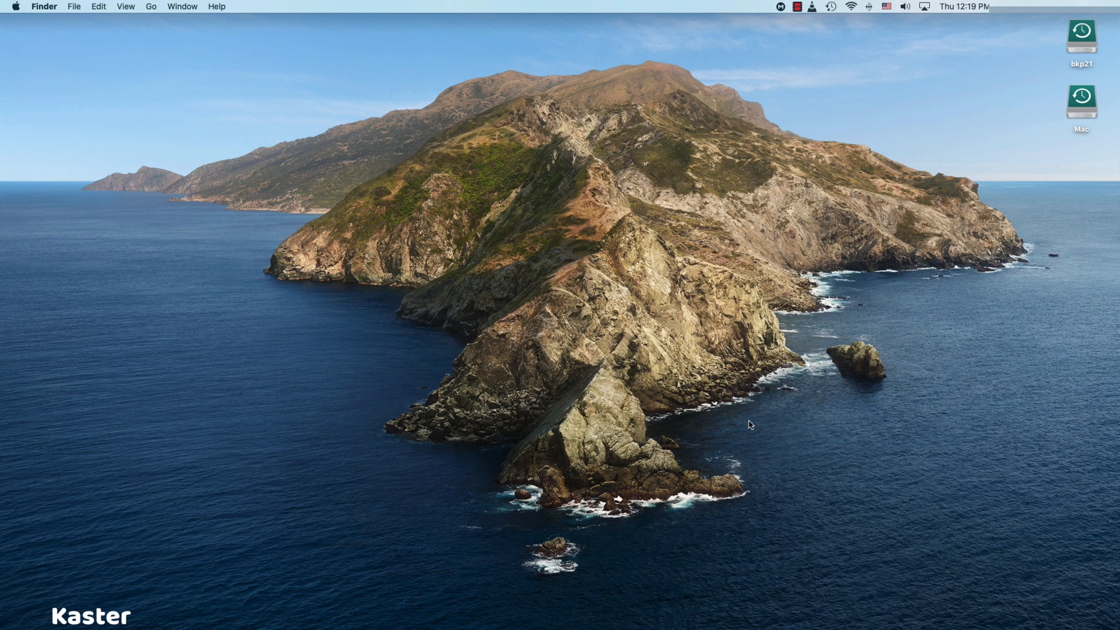
{"action": "mouse_move", "coordinate": [850, 36]}
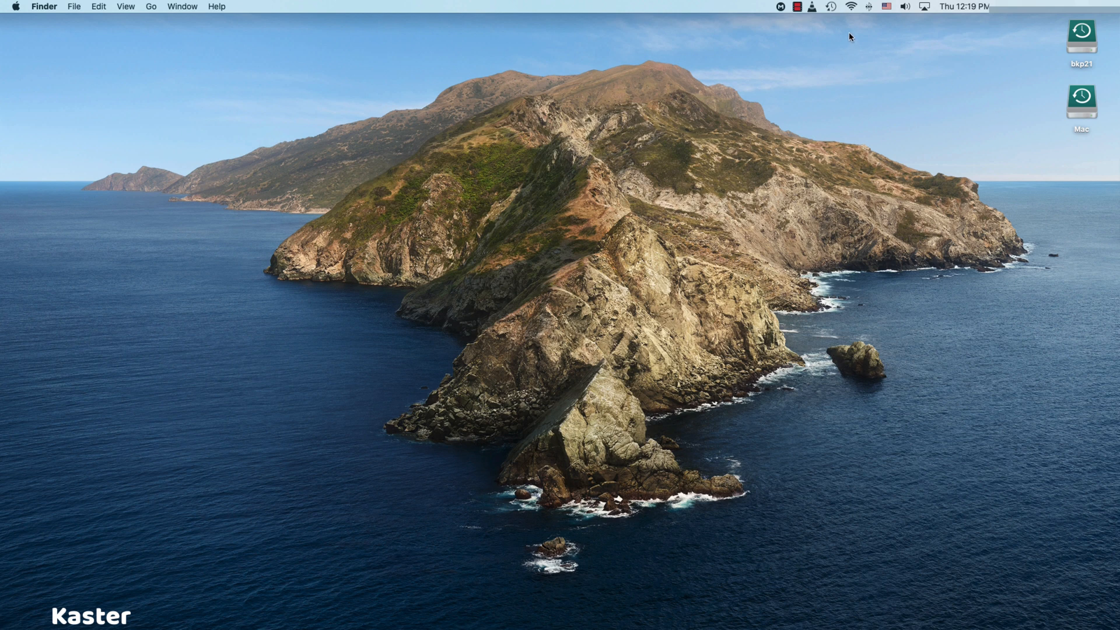
{"action": "mouse_move", "coordinate": [901, 24]}
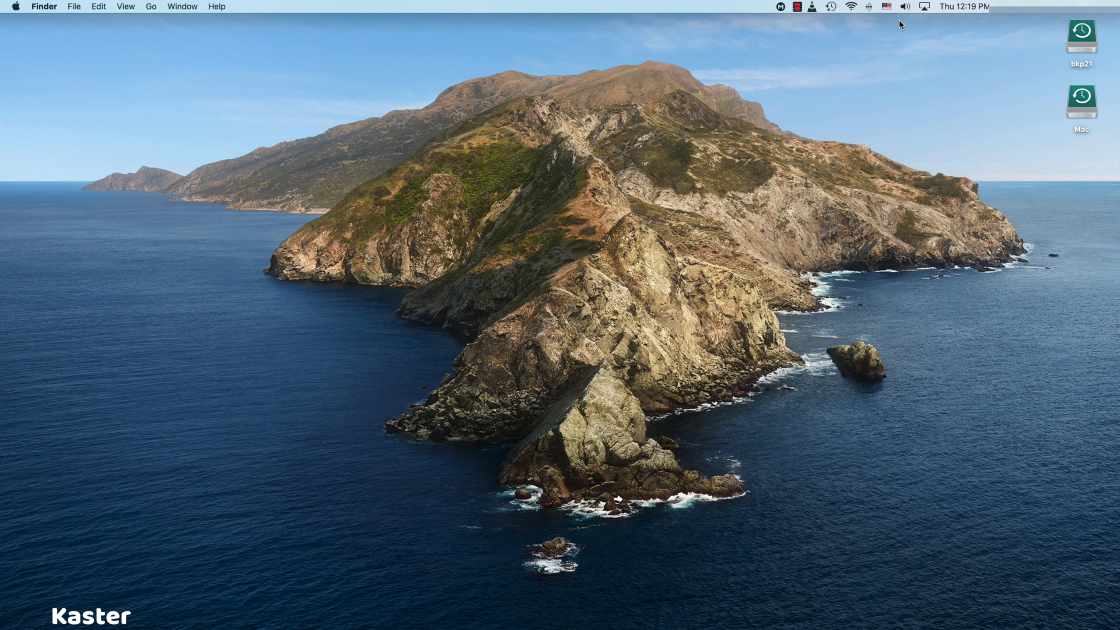
Step: Check the Time Machine status, now preparing a backup
{"action": "left_click", "coordinate": [829, 6]}
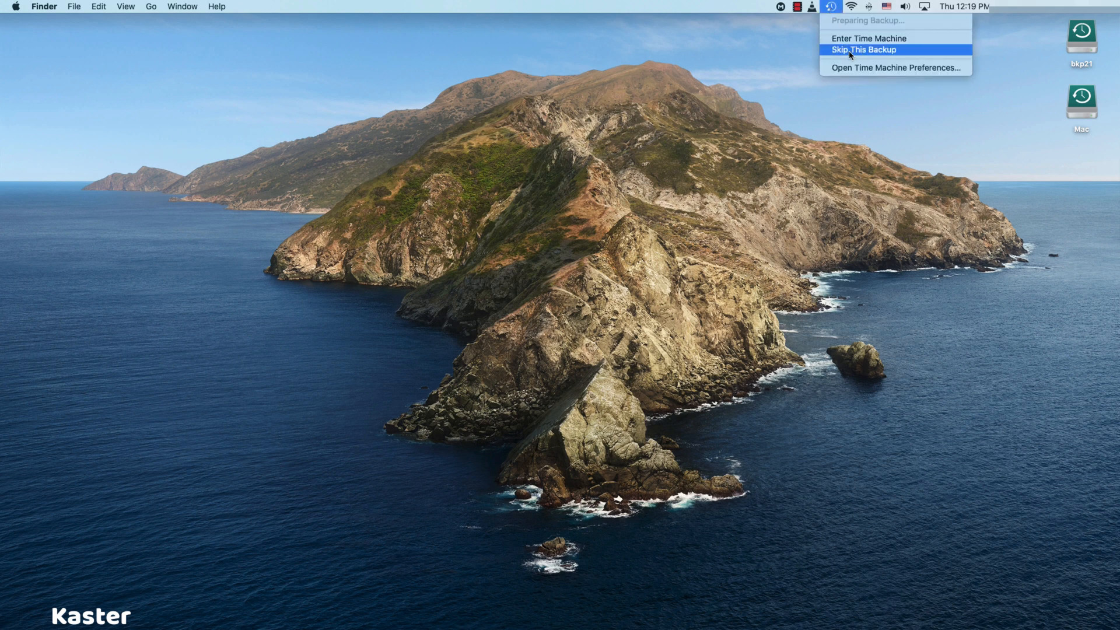
{"action": "mouse_move", "coordinate": [845, 37]}
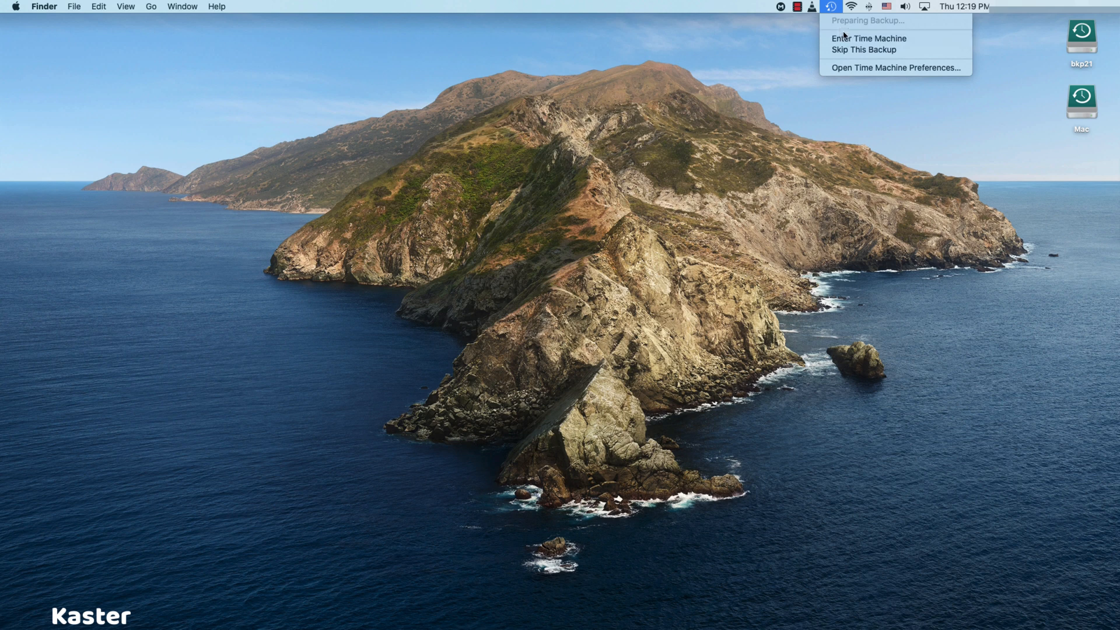
{"action": "mouse_move", "coordinate": [888, 34]}
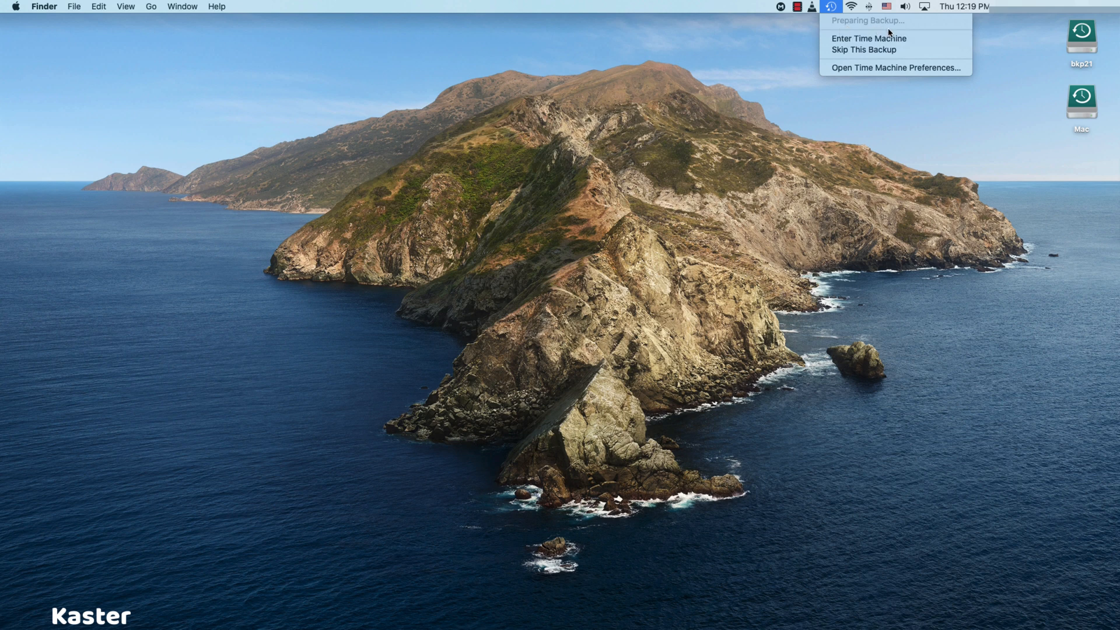